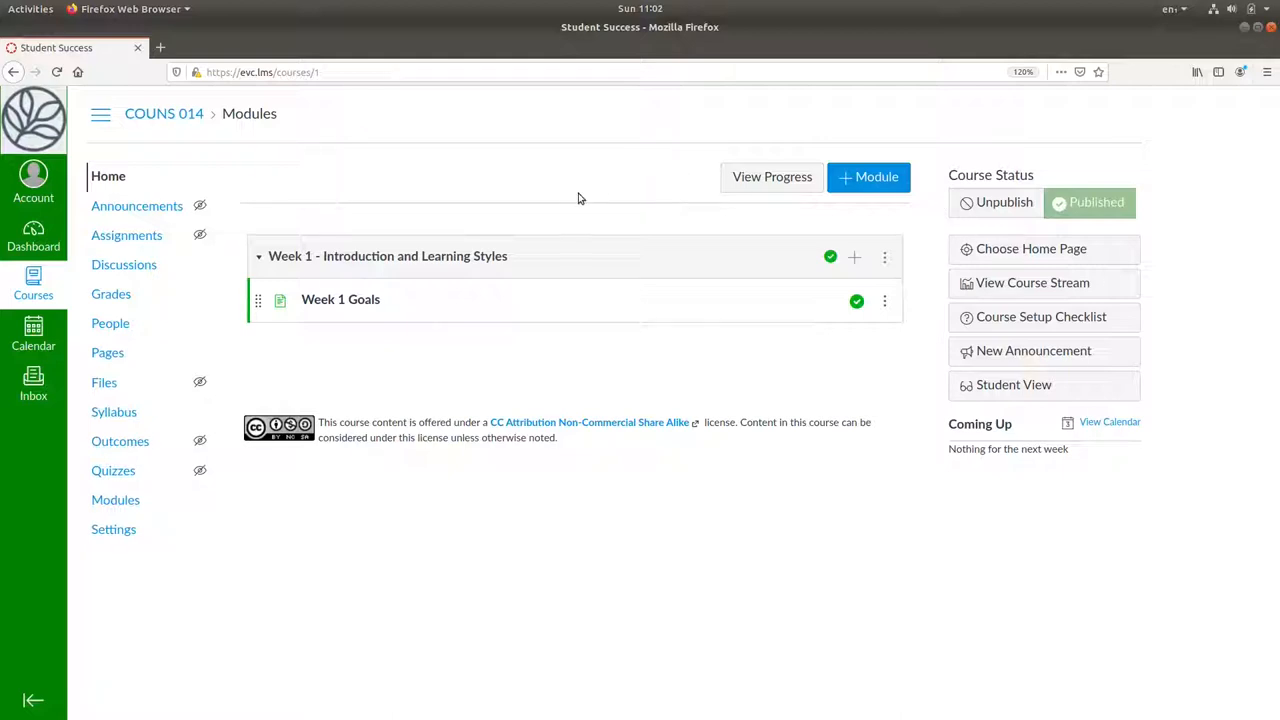
pyautogui.moveTo(855, 260)
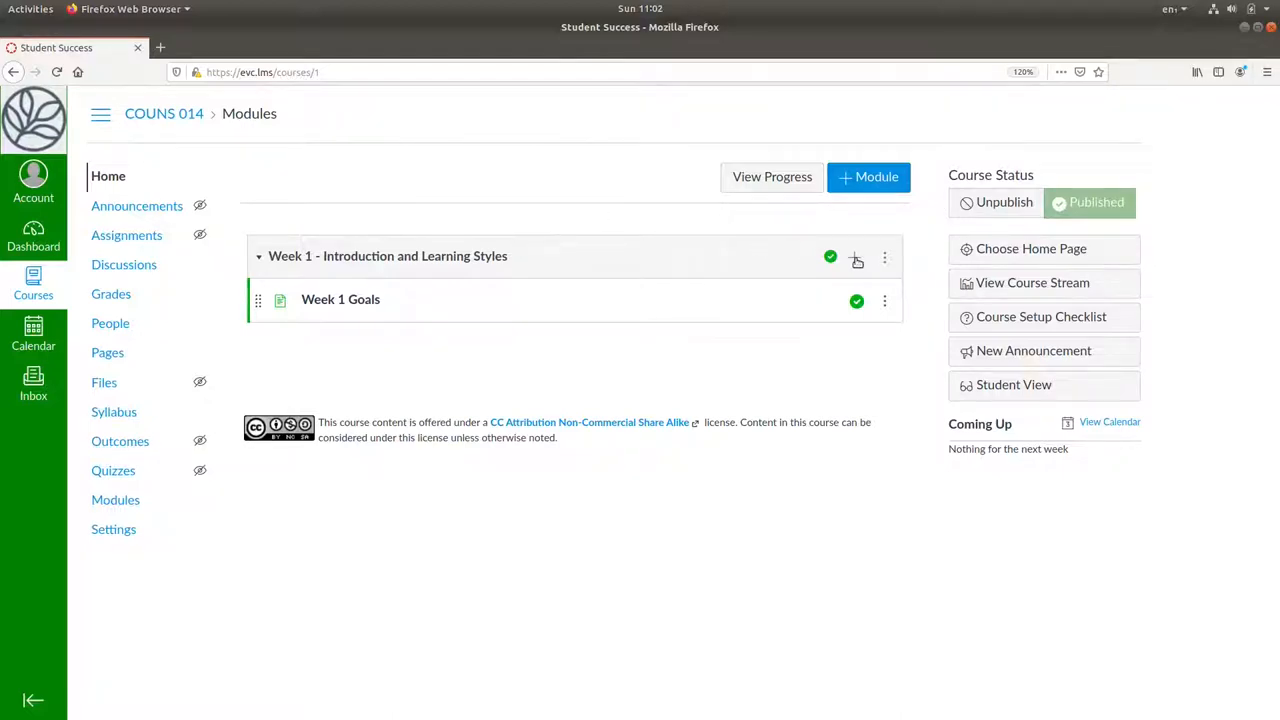
# Add a new assignment named 'Getting to Know You' to the Week 1 module.
pyautogui.click(855, 258)
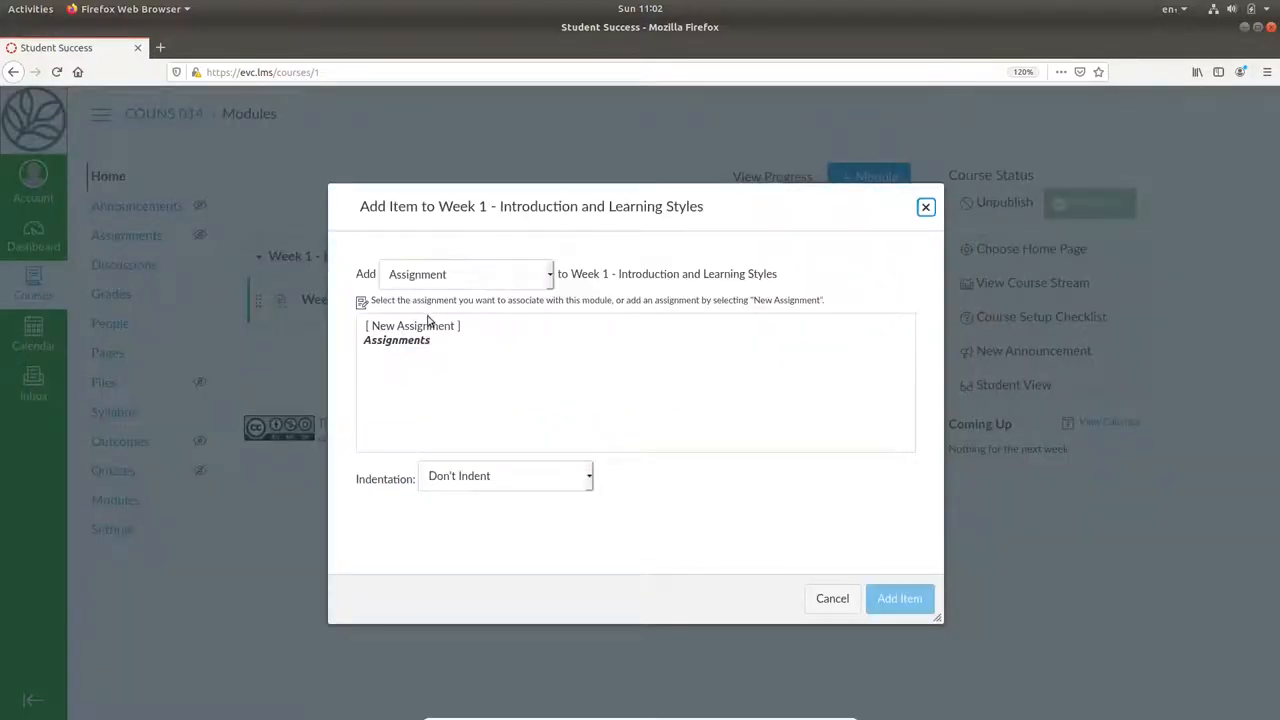
pyautogui.click(412, 325)
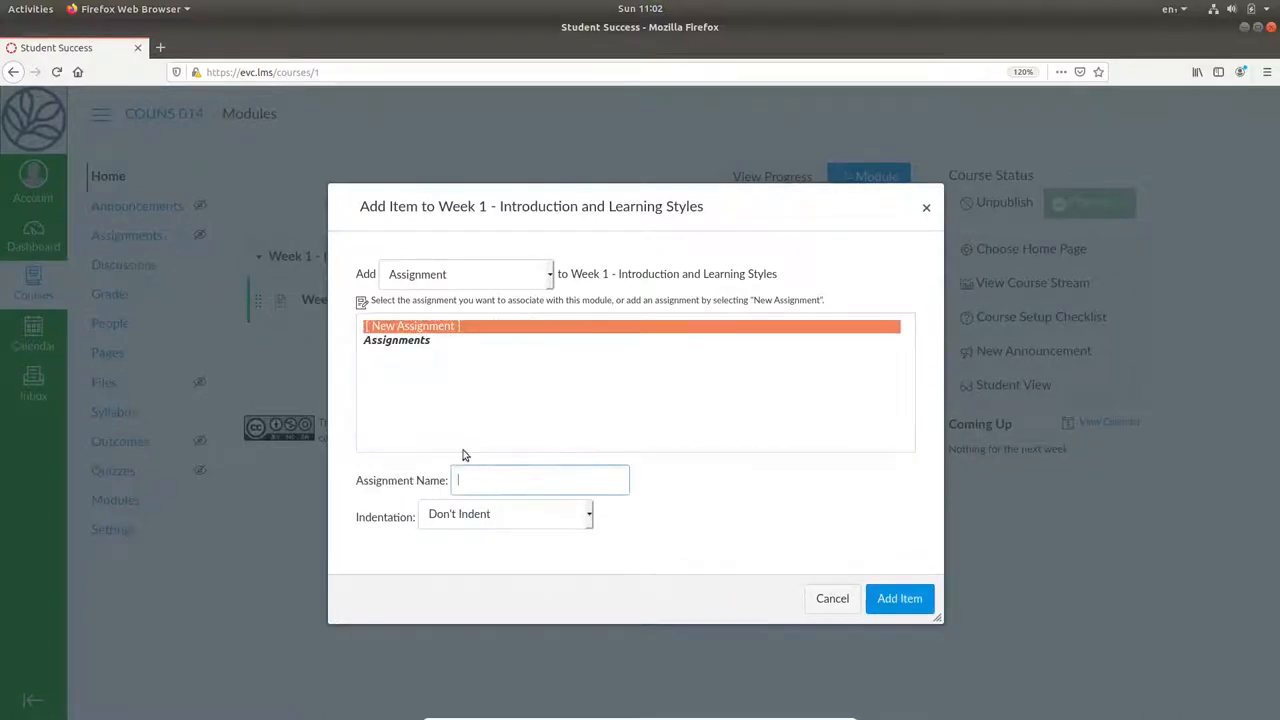
pyautogui.write('Getting to Know You')
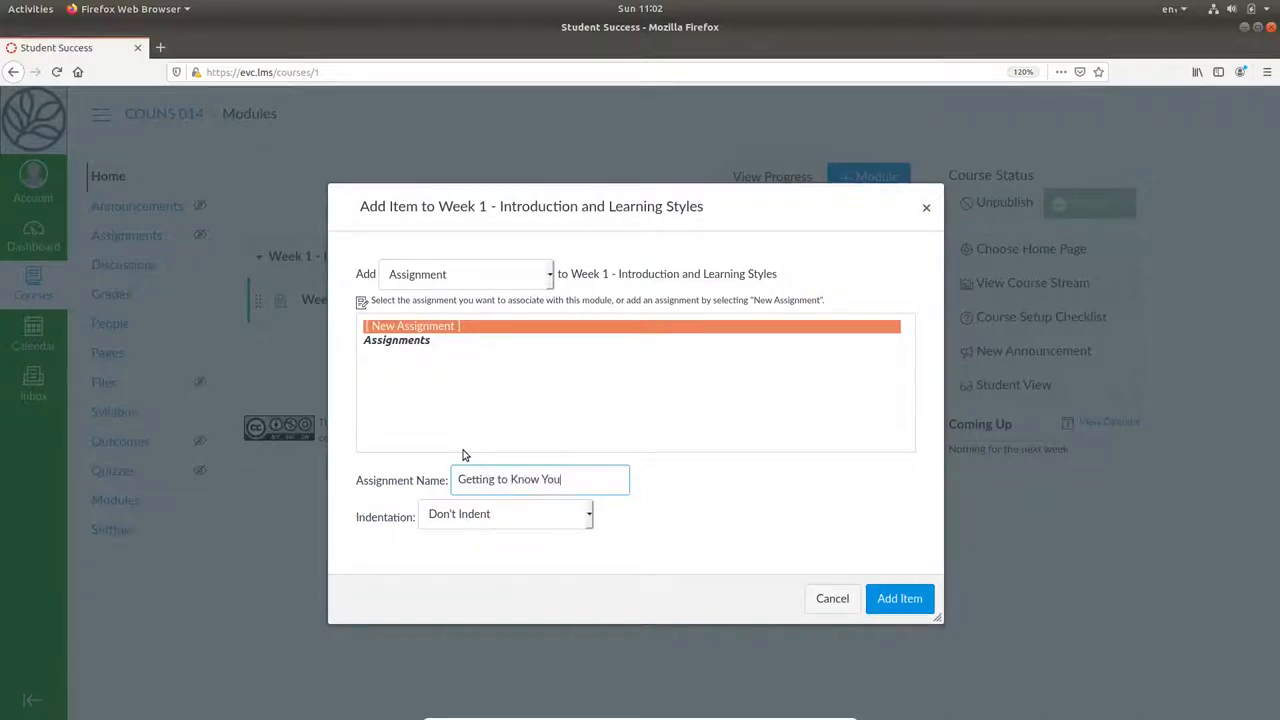
pyautogui.click(899, 598)
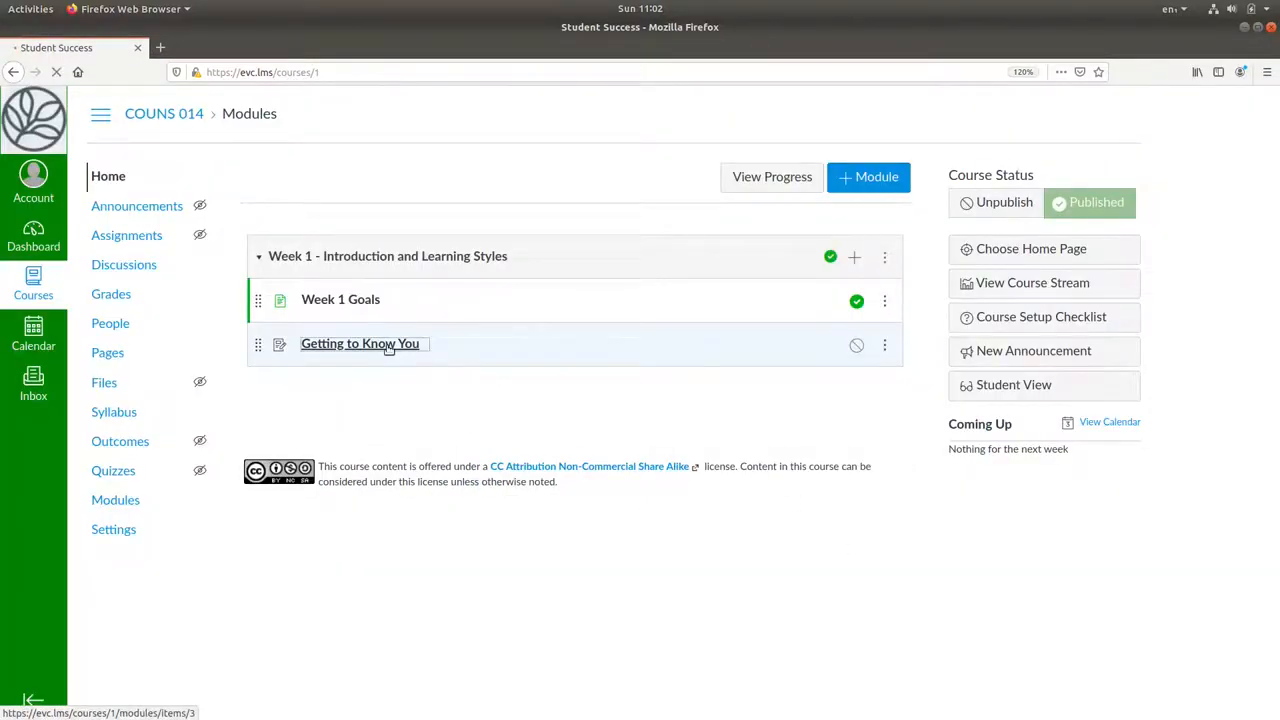
# Edit the assignment and enter interview instructions with five interview questions.
pyautogui.click(359, 343)
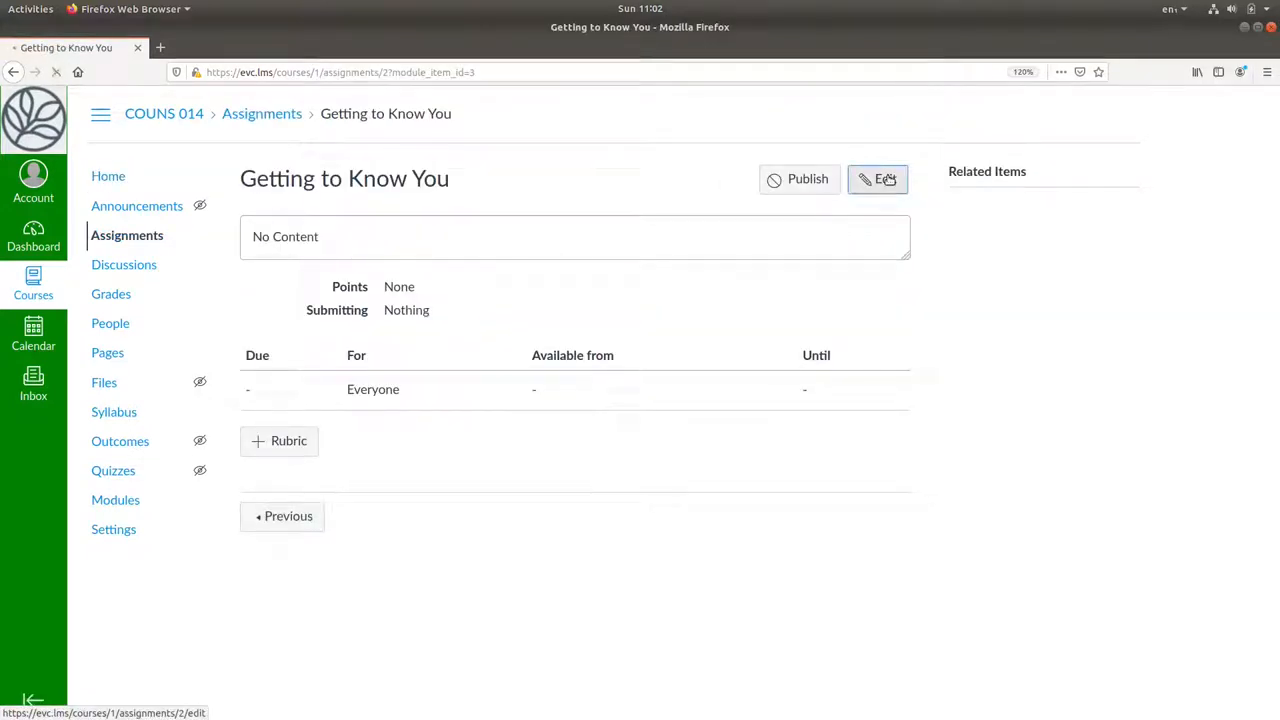
pyautogui.click(877, 179)
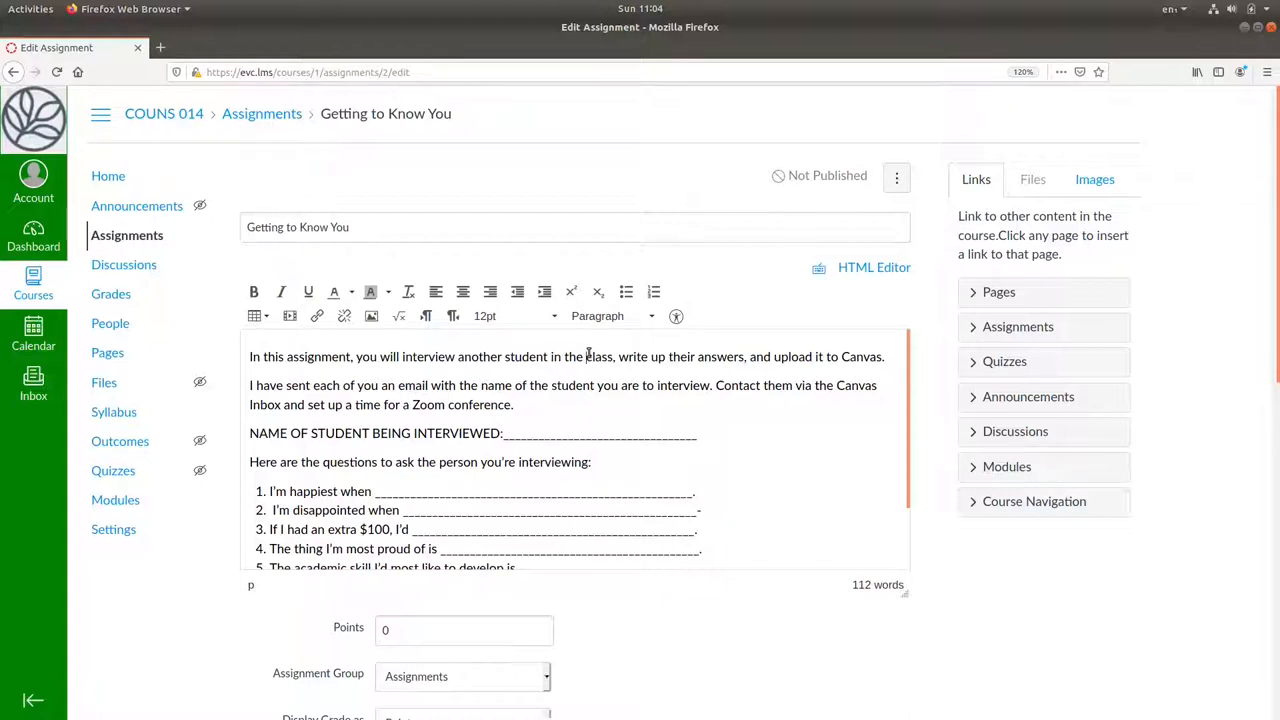
pyautogui.scroll(-3)
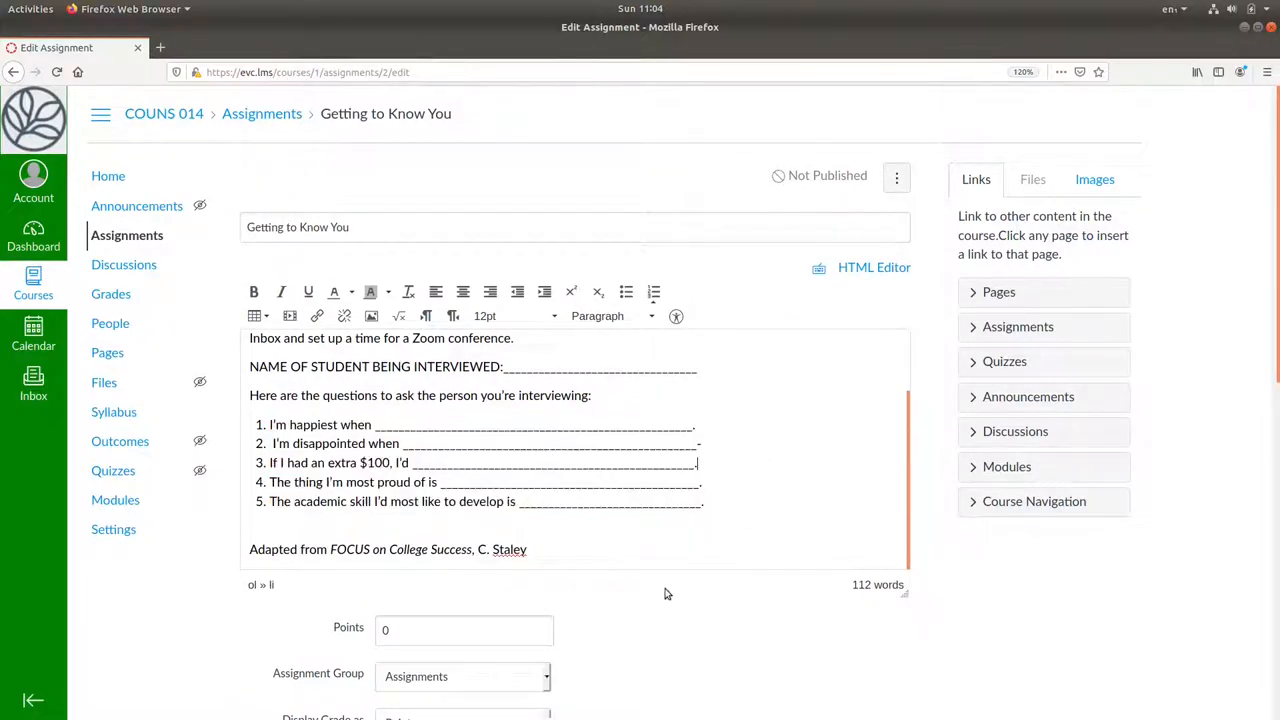
# Set the assignment's Points field to 10.
pyautogui.scroll(-3)
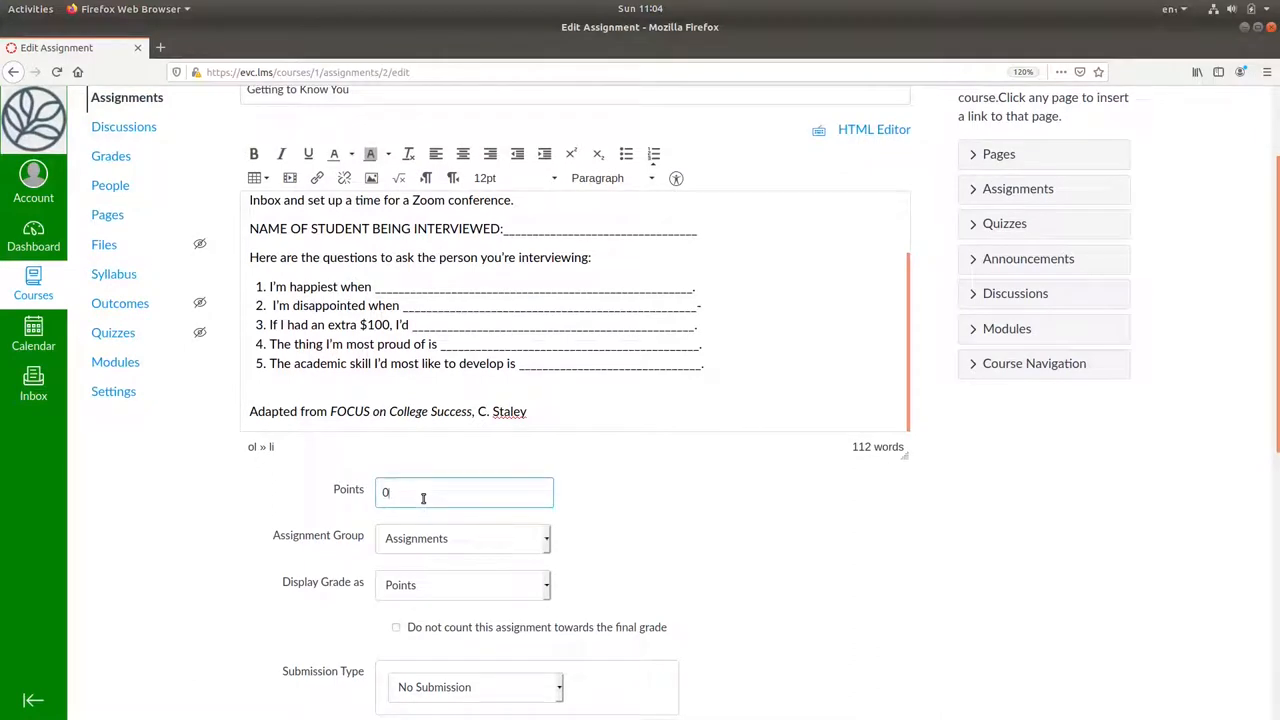
pyautogui.write('10')
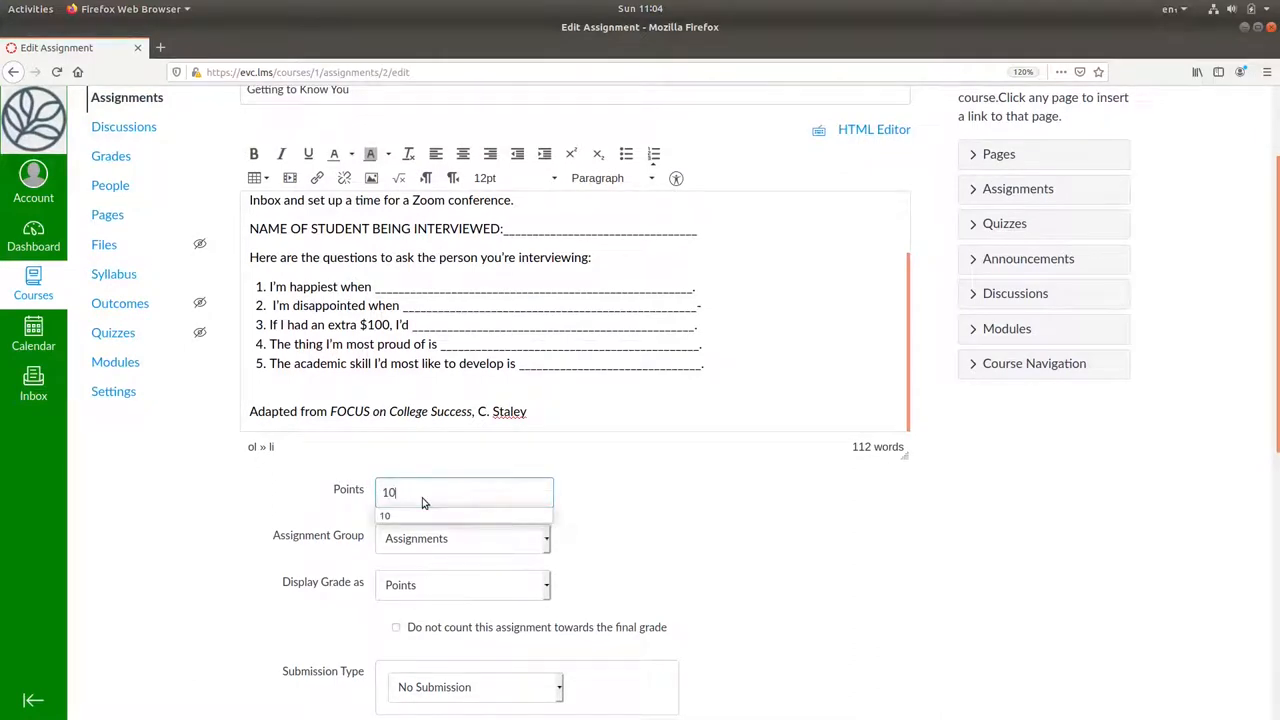
pyautogui.click(820, 507)
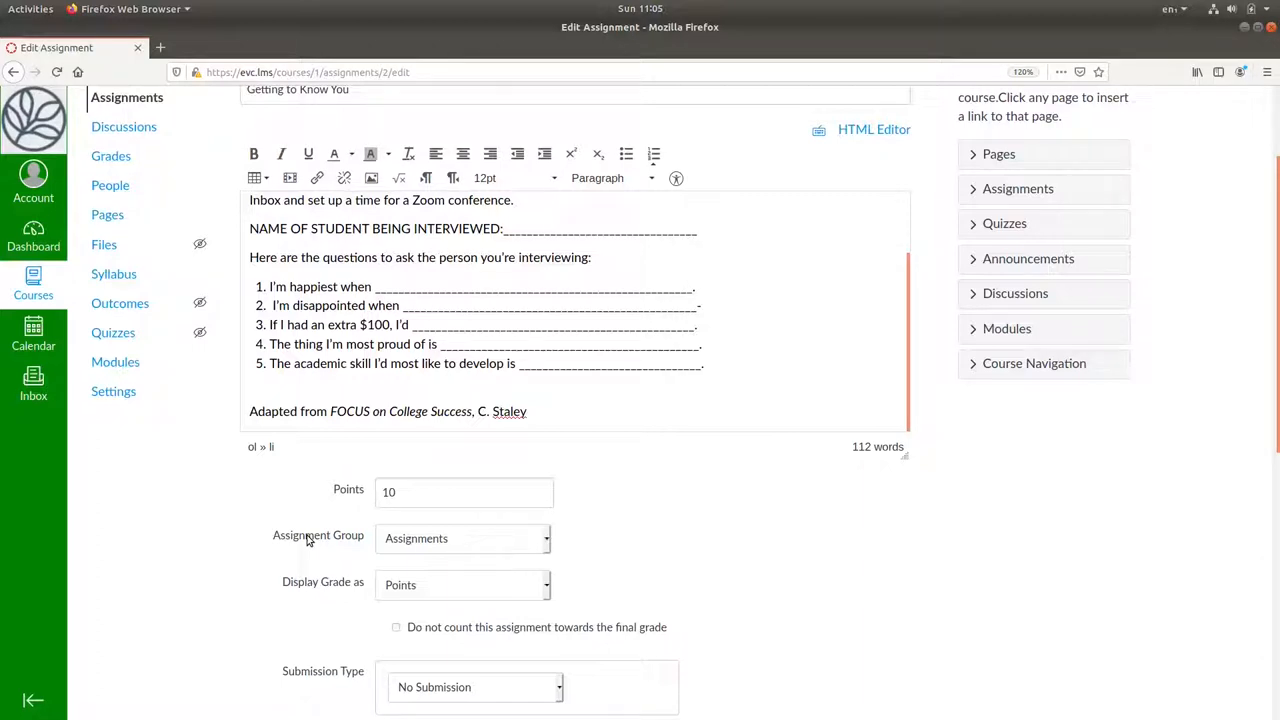
# Set submission type to Online, allowing Text Entry and File Uploads.
pyautogui.scroll(-3)
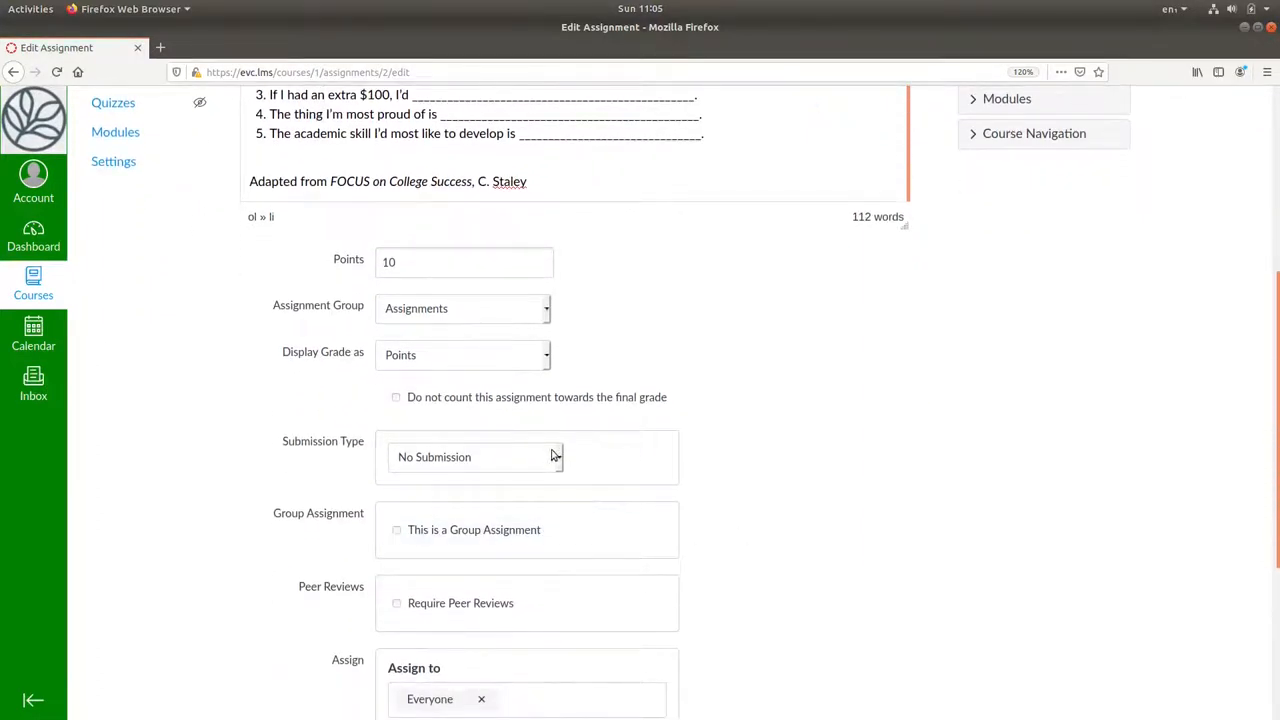
pyautogui.click(475, 457)
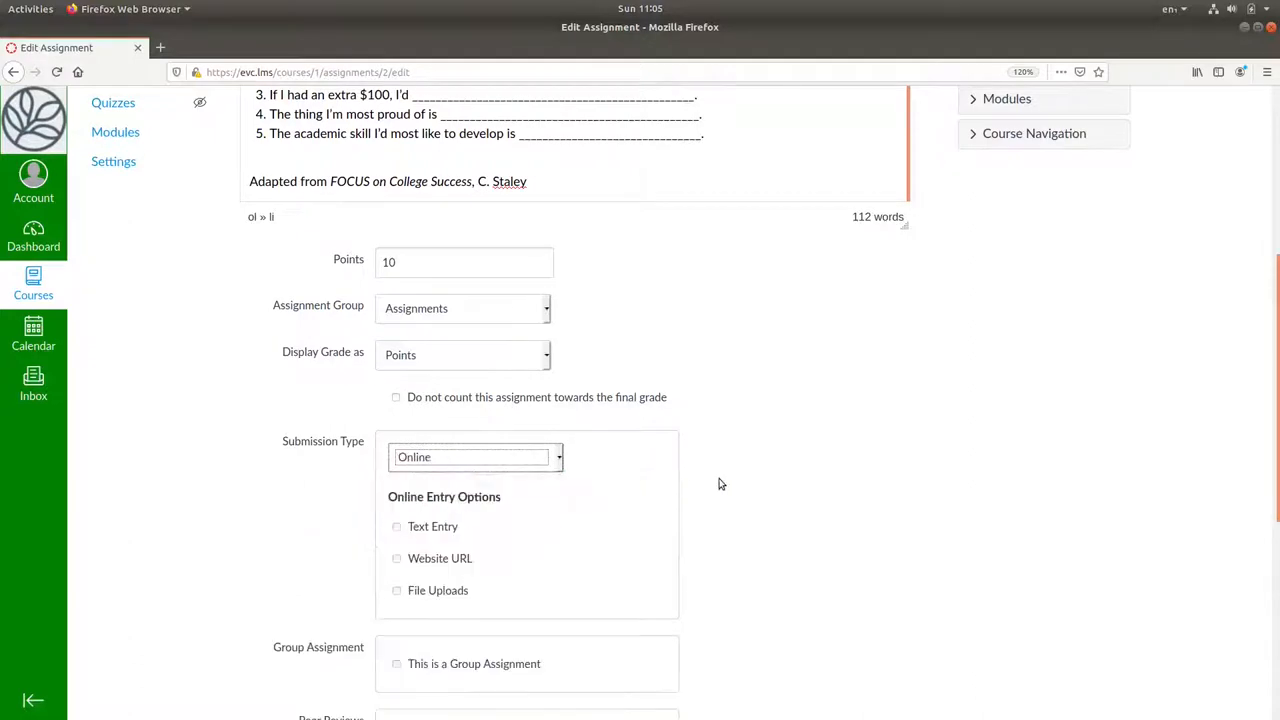
pyautogui.moveTo(723, 468)
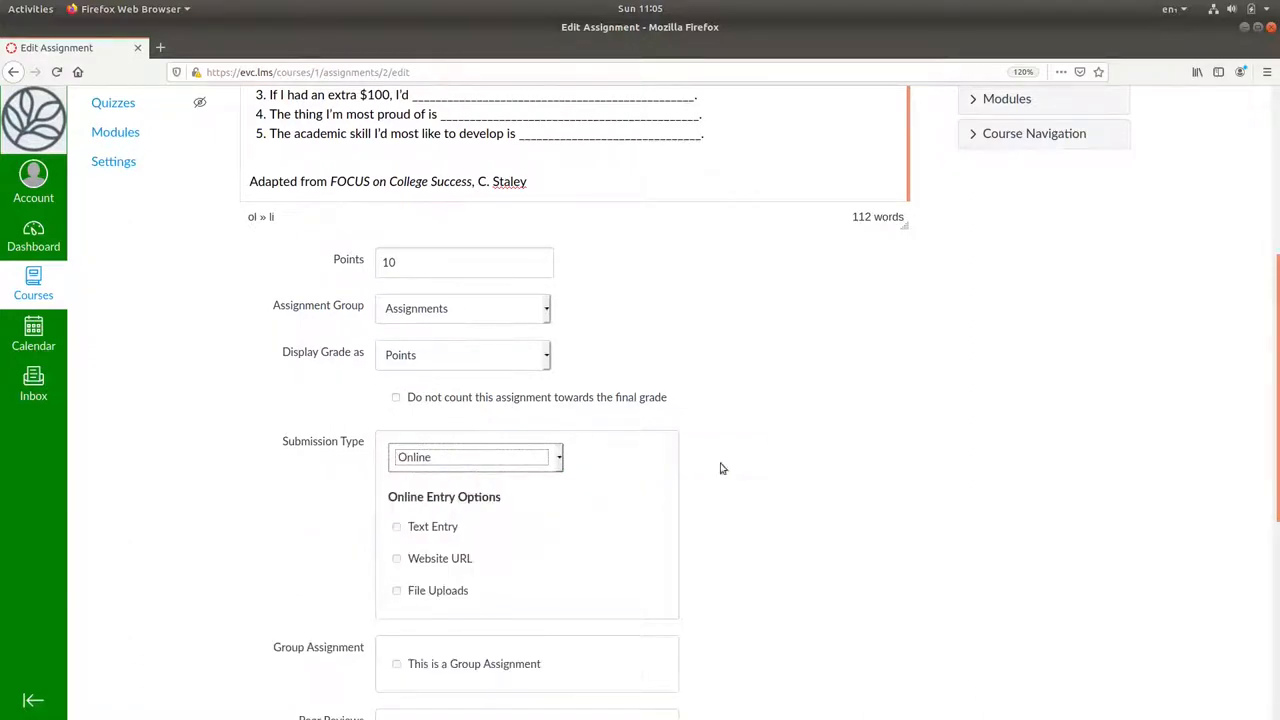
pyautogui.moveTo(434, 484)
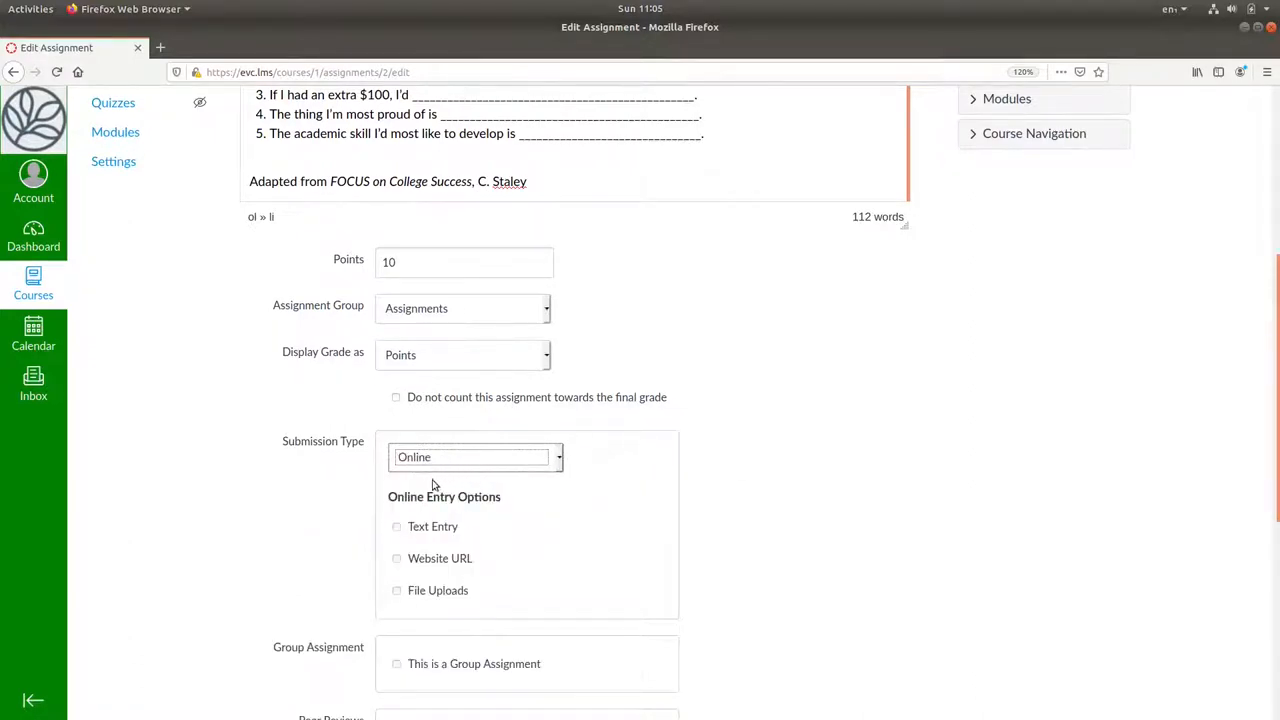
pyautogui.click(396, 526)
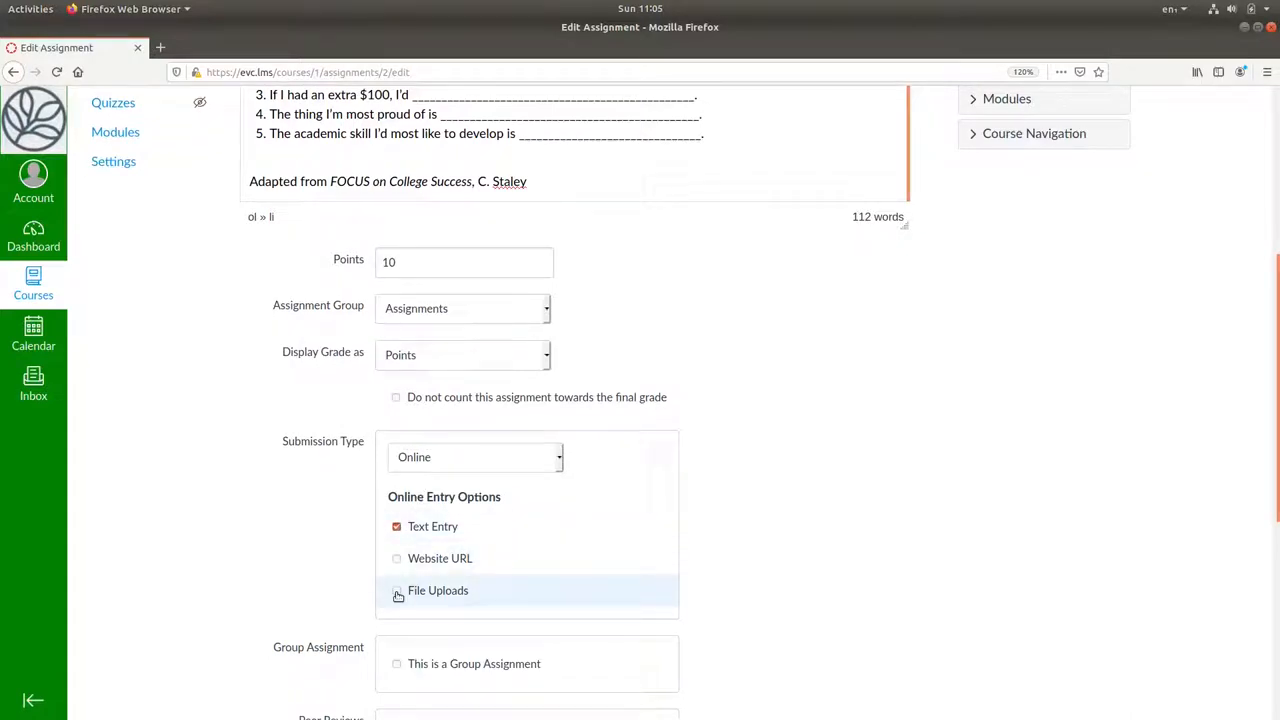
pyautogui.click(397, 590)
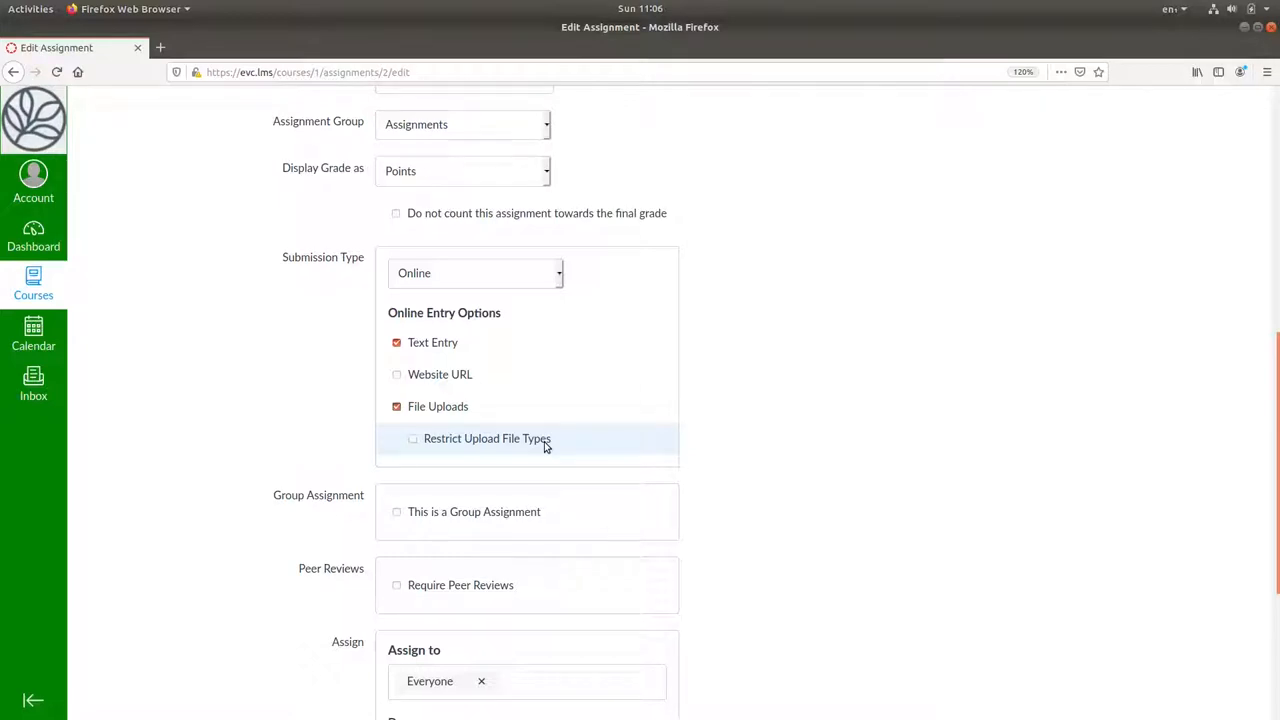
# Set the Due date to May 15 at 8:00 pm.
pyautogui.scroll(-3)
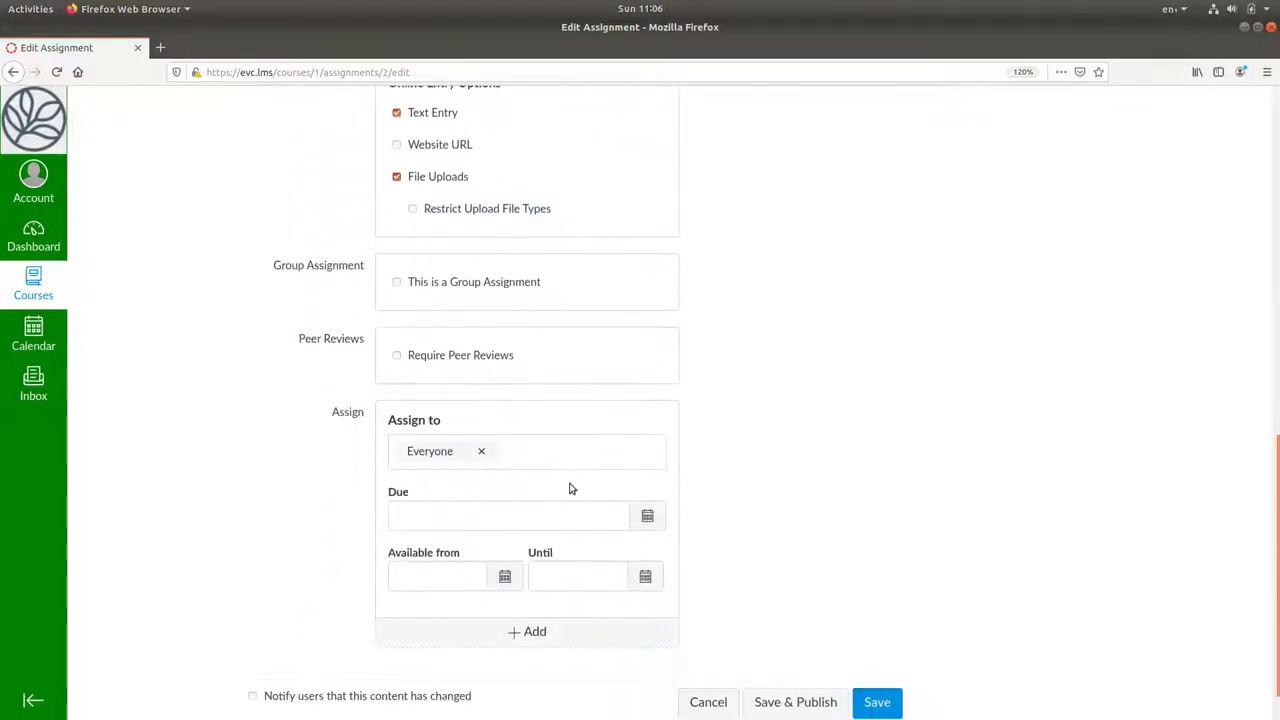
pyautogui.moveTo(482, 458)
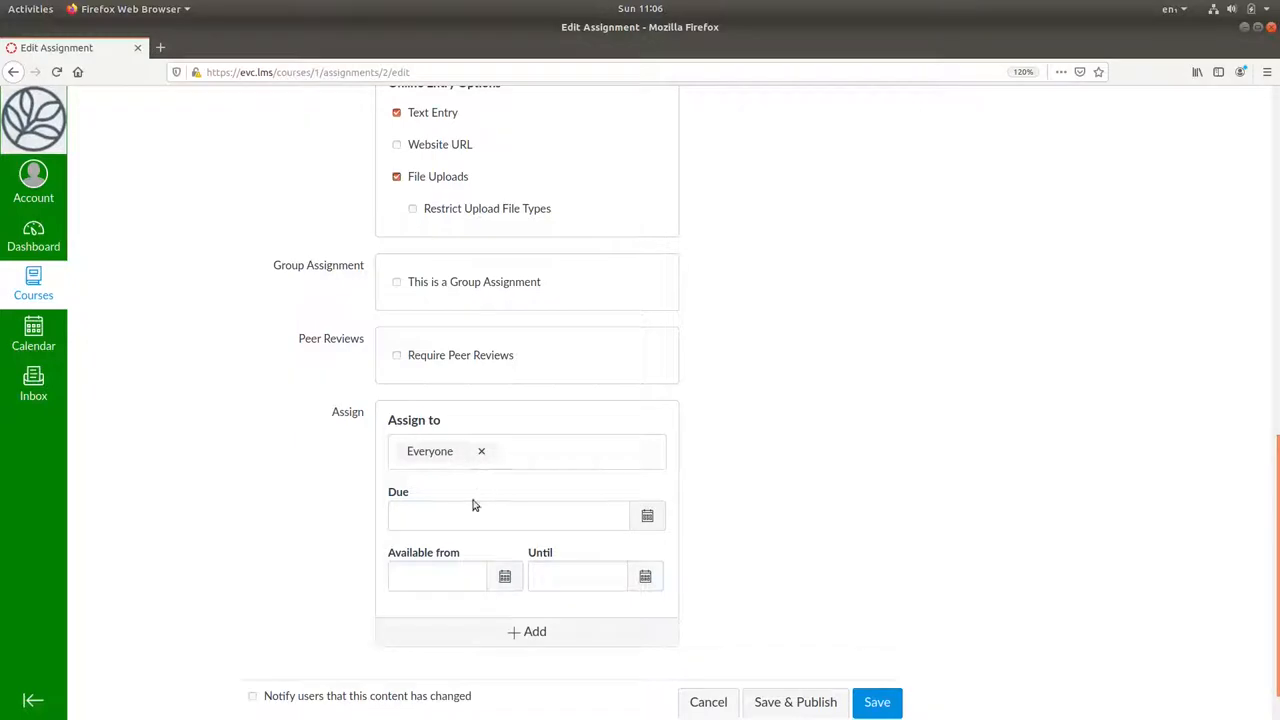
pyautogui.click(508, 516)
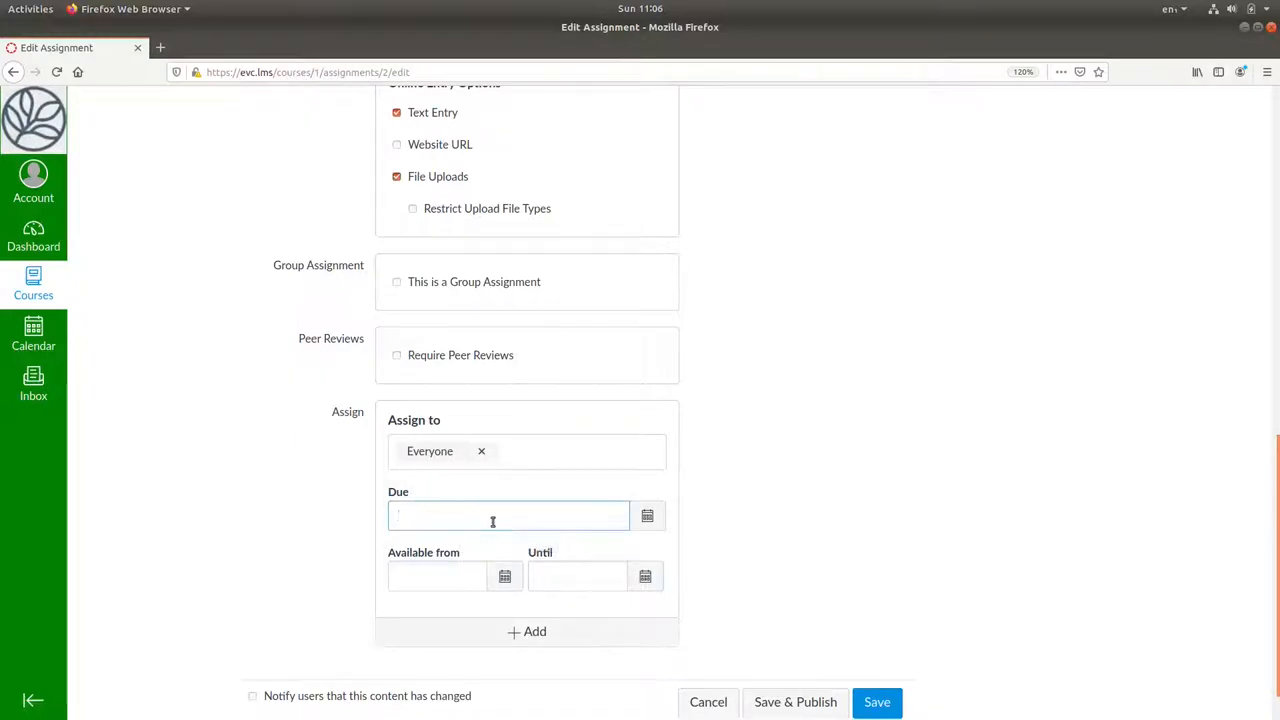
pyautogui.click(508, 515)
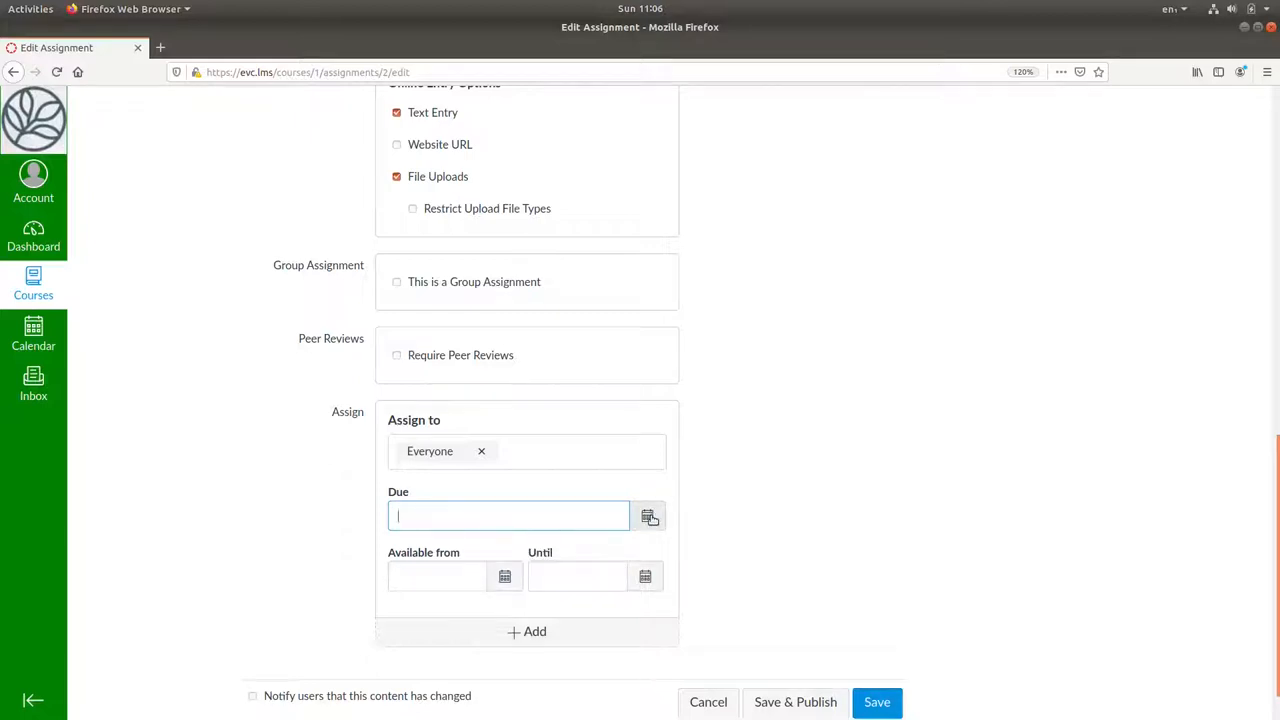
pyautogui.click(648, 516)
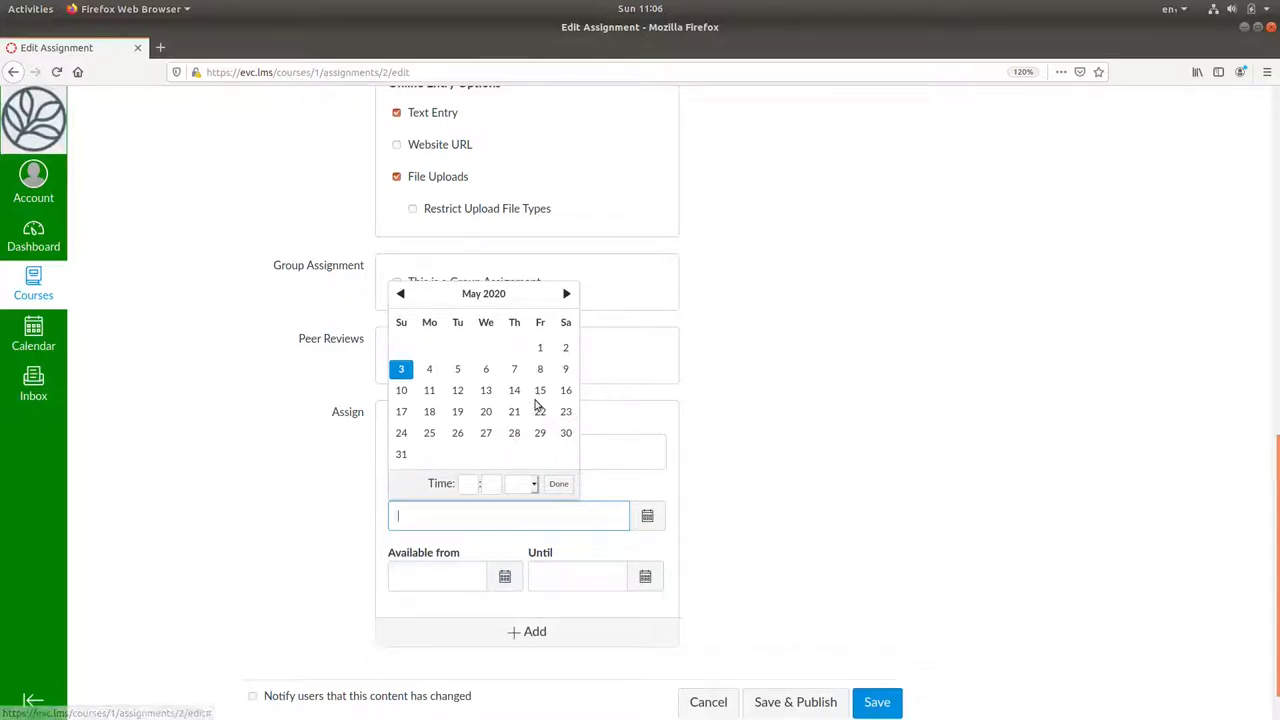
pyautogui.click(539, 390)
pyautogui.write('May 15 8pm')
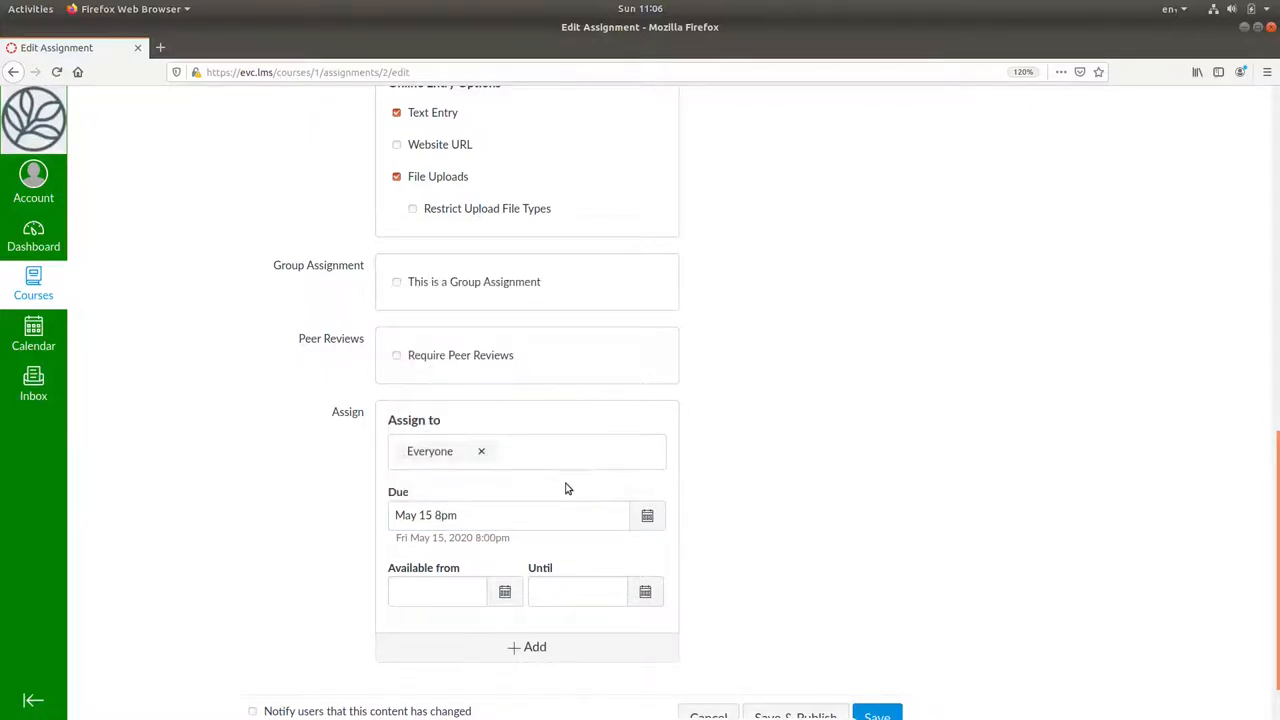
pyautogui.scroll(-3)
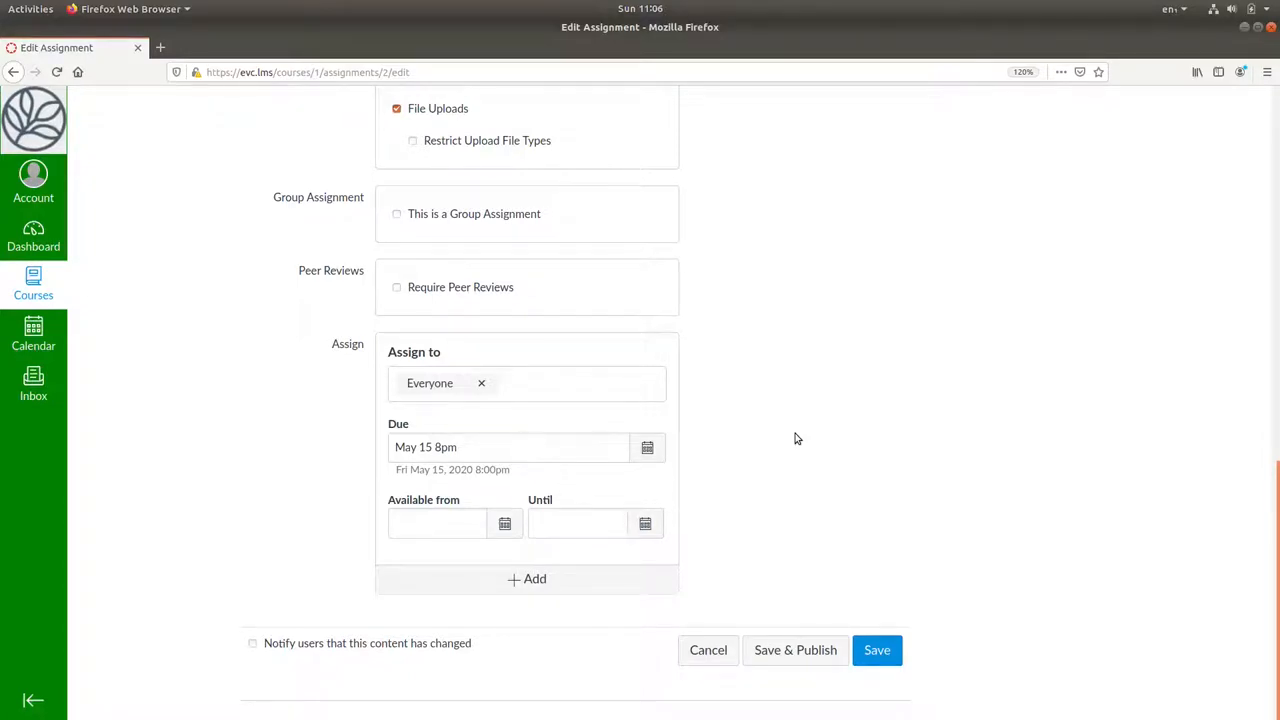
pyautogui.moveTo(791, 440)
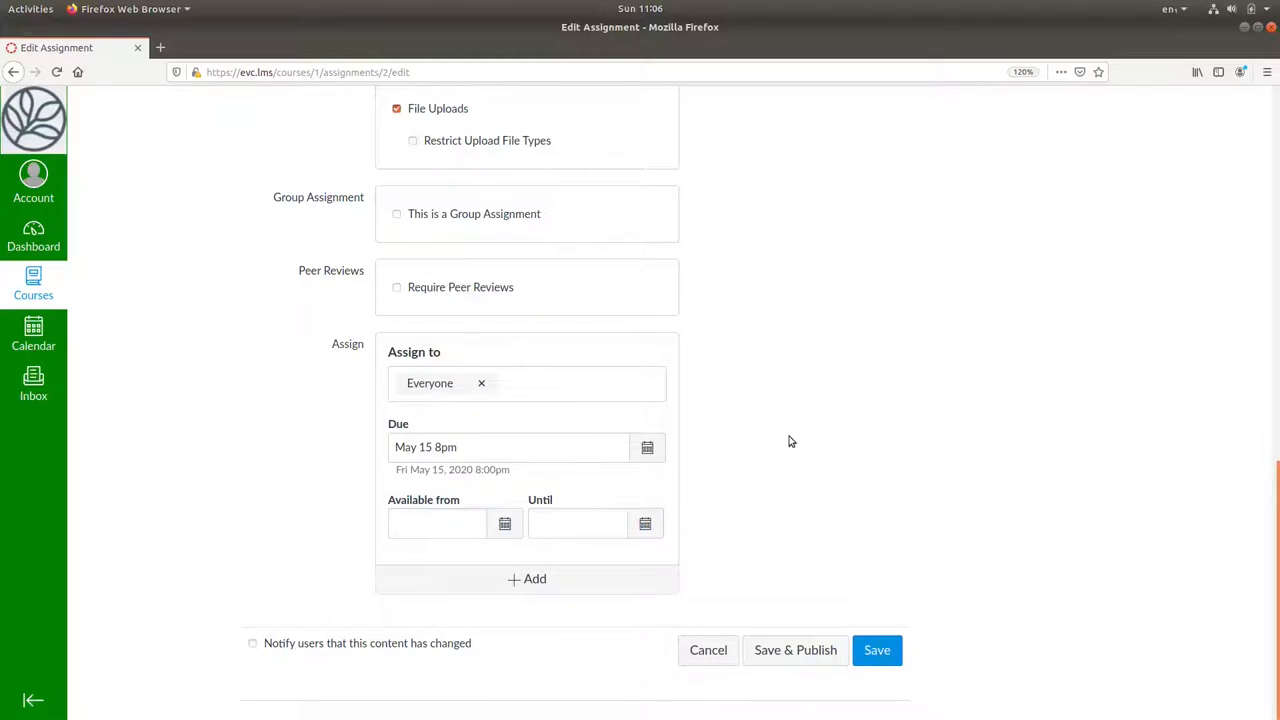
# Set the Until date to May 16 at 8:00 pm.
pyautogui.click(644, 523)
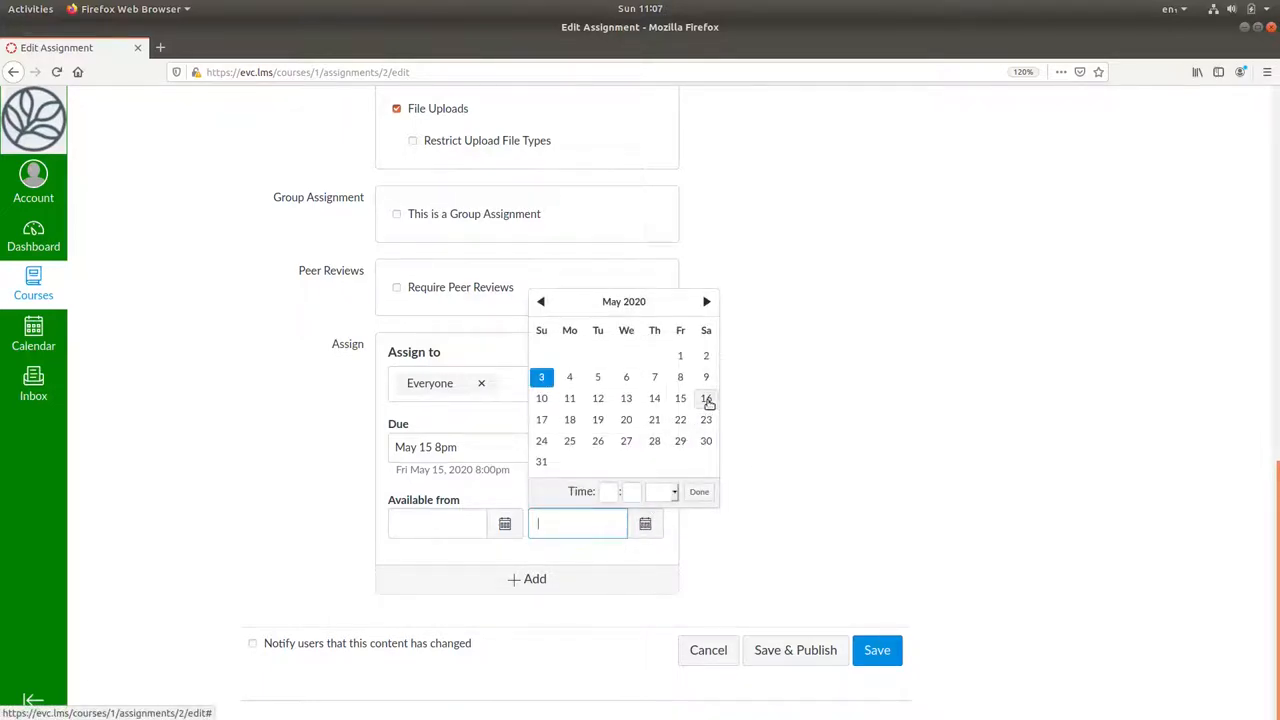
pyautogui.click(705, 398)
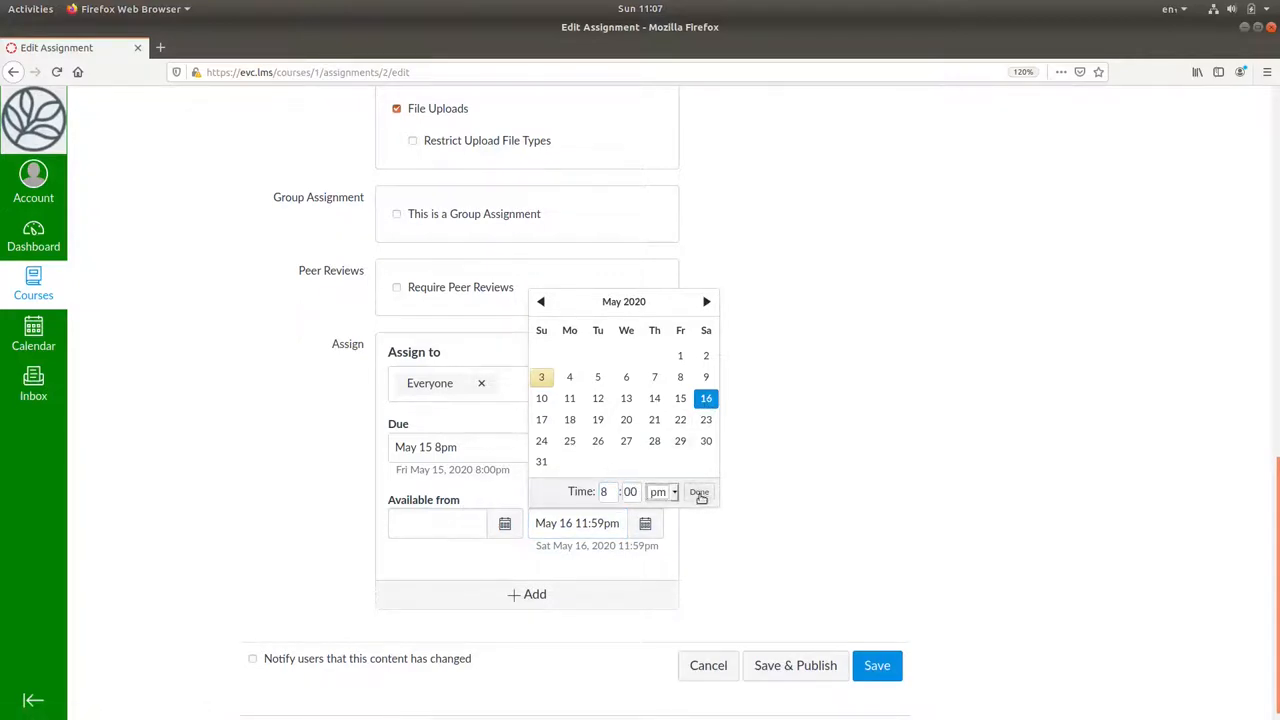
pyautogui.click(699, 492)
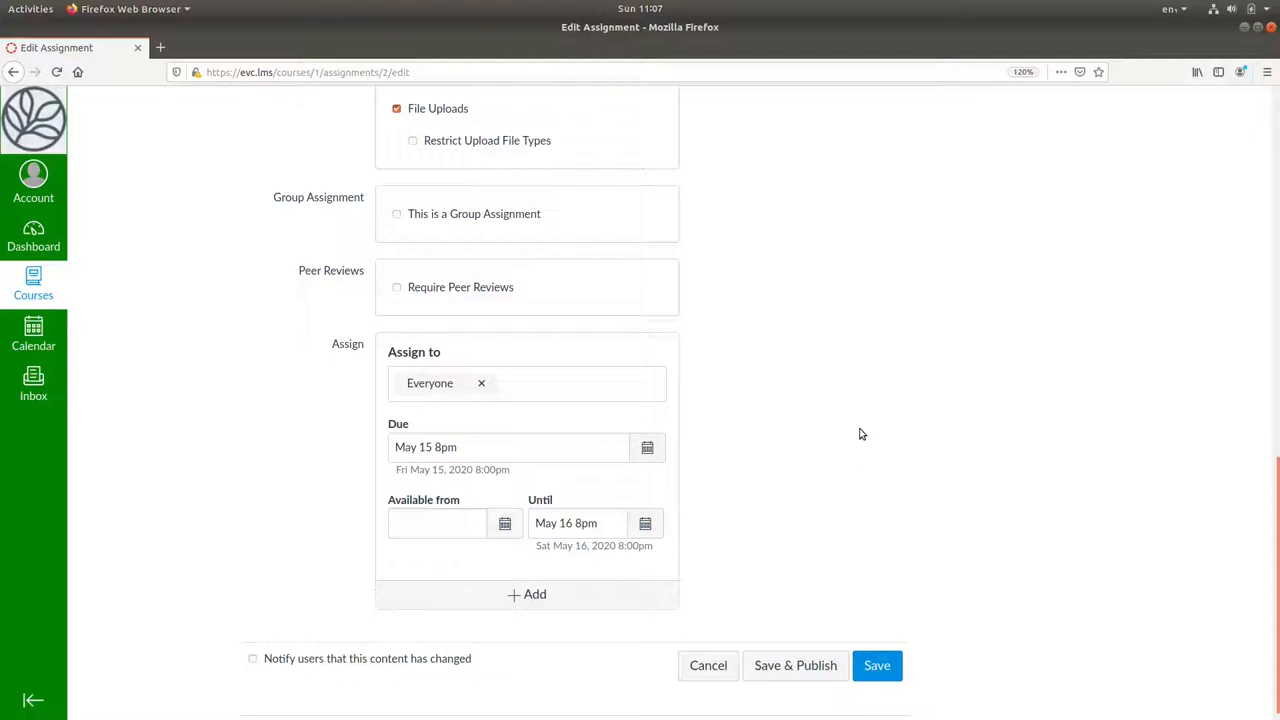
pyautogui.moveTo(795, 665)
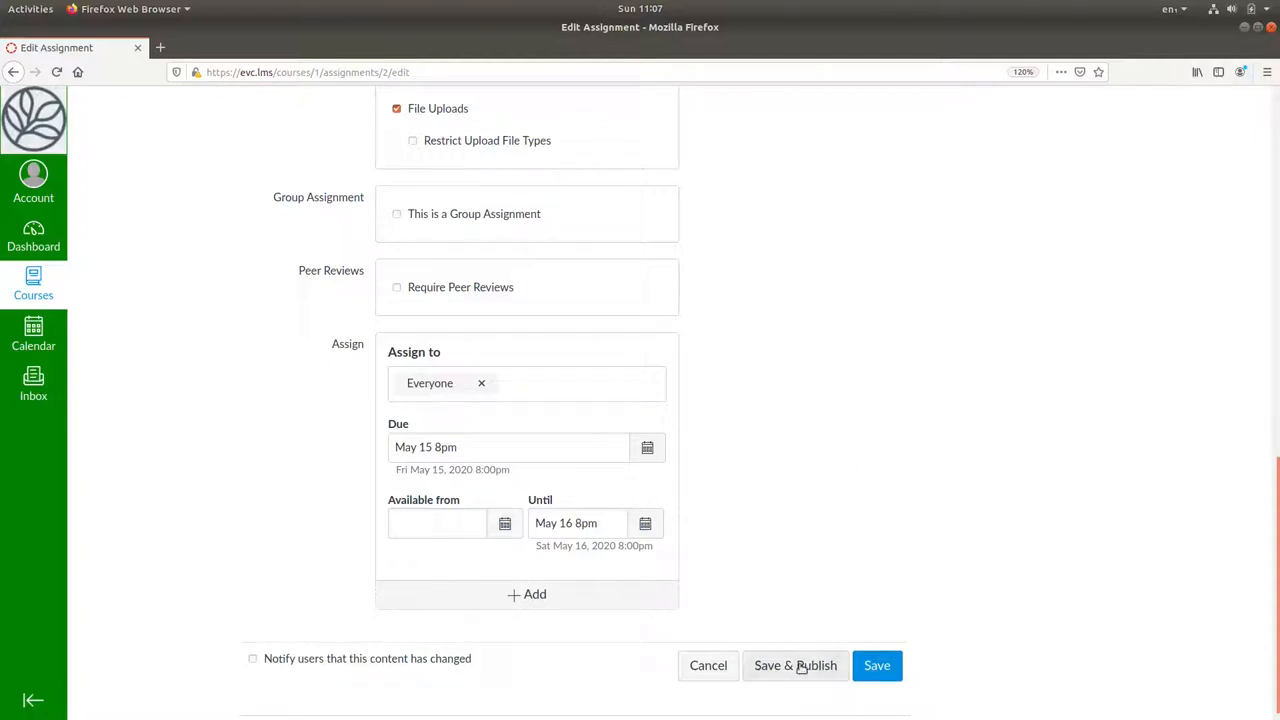
# Save and publish the Getting to Know You assignment.
pyautogui.click(795, 665)
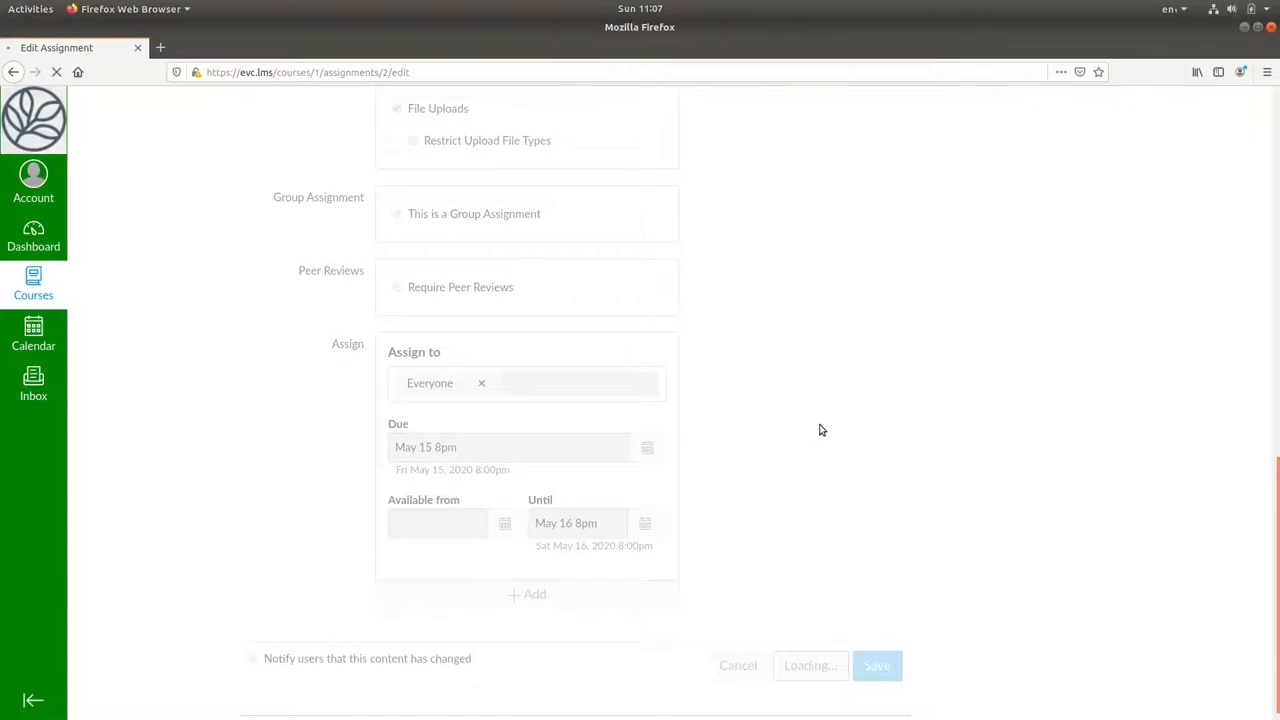
pyautogui.click(877, 665)
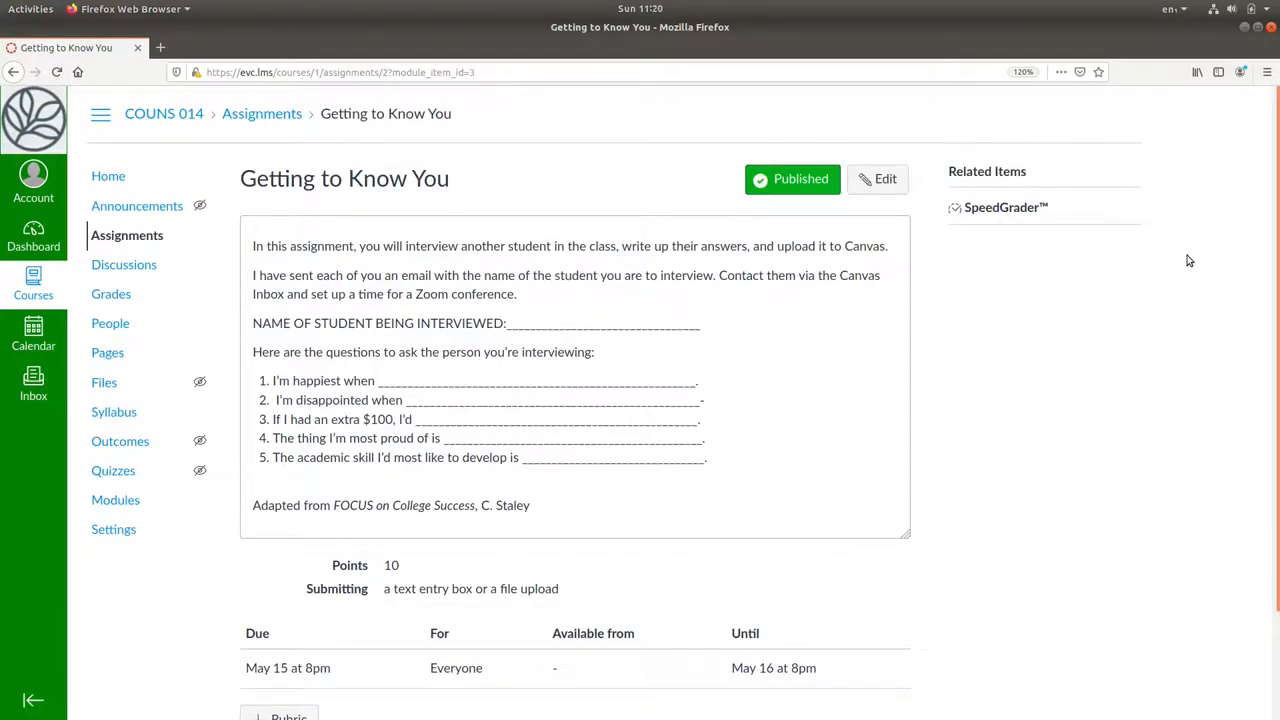
pyautogui.moveTo(458, 96)
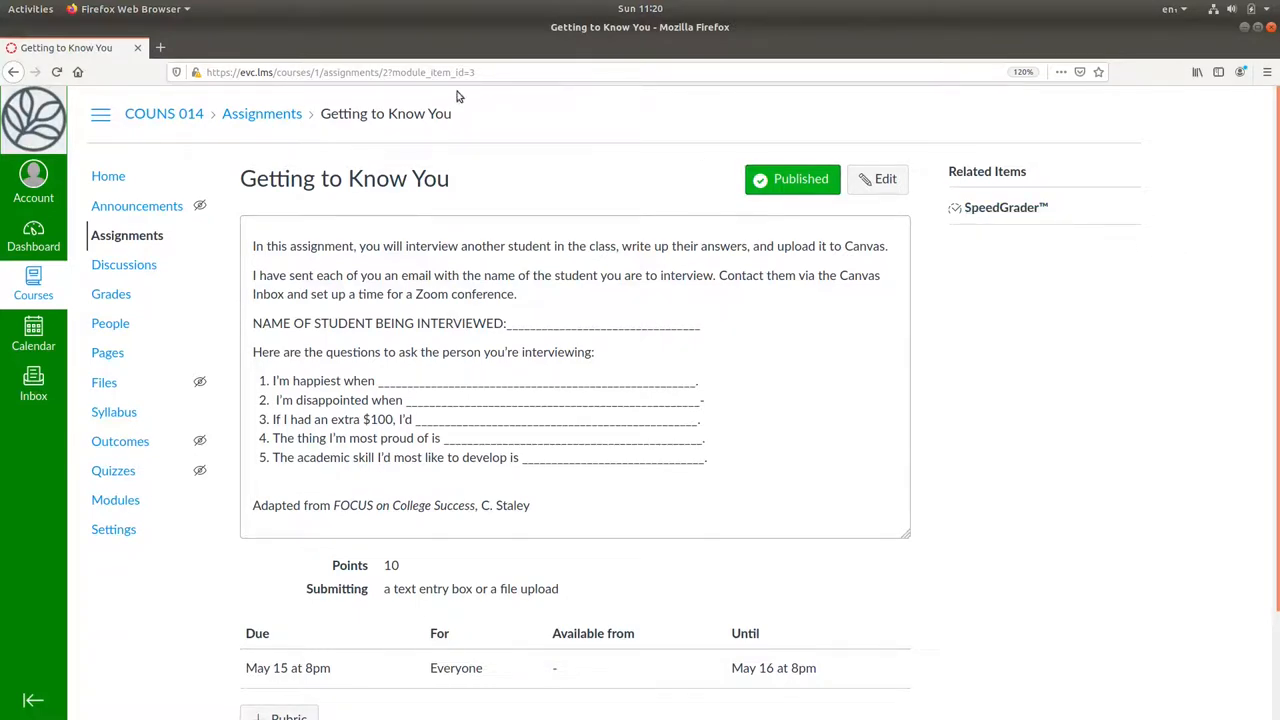
# Go to the course Home page and enter Student View.
pyautogui.click(108, 176)
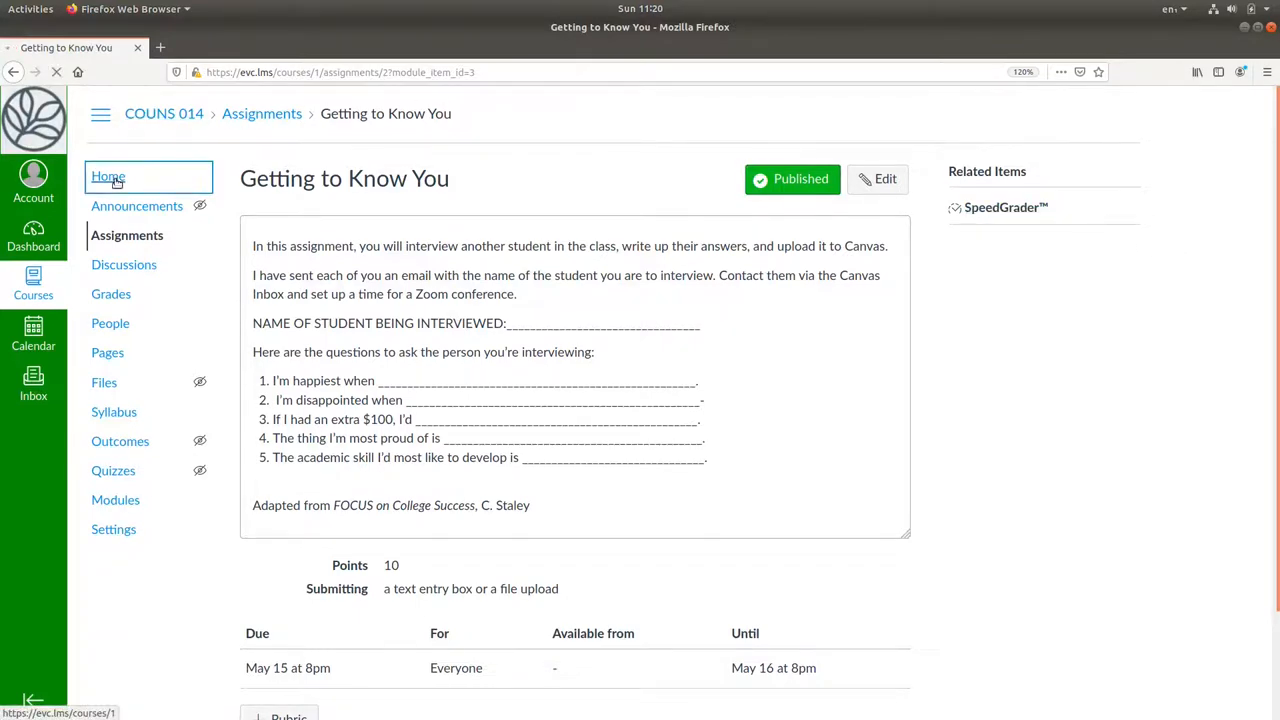
pyautogui.click(108, 176)
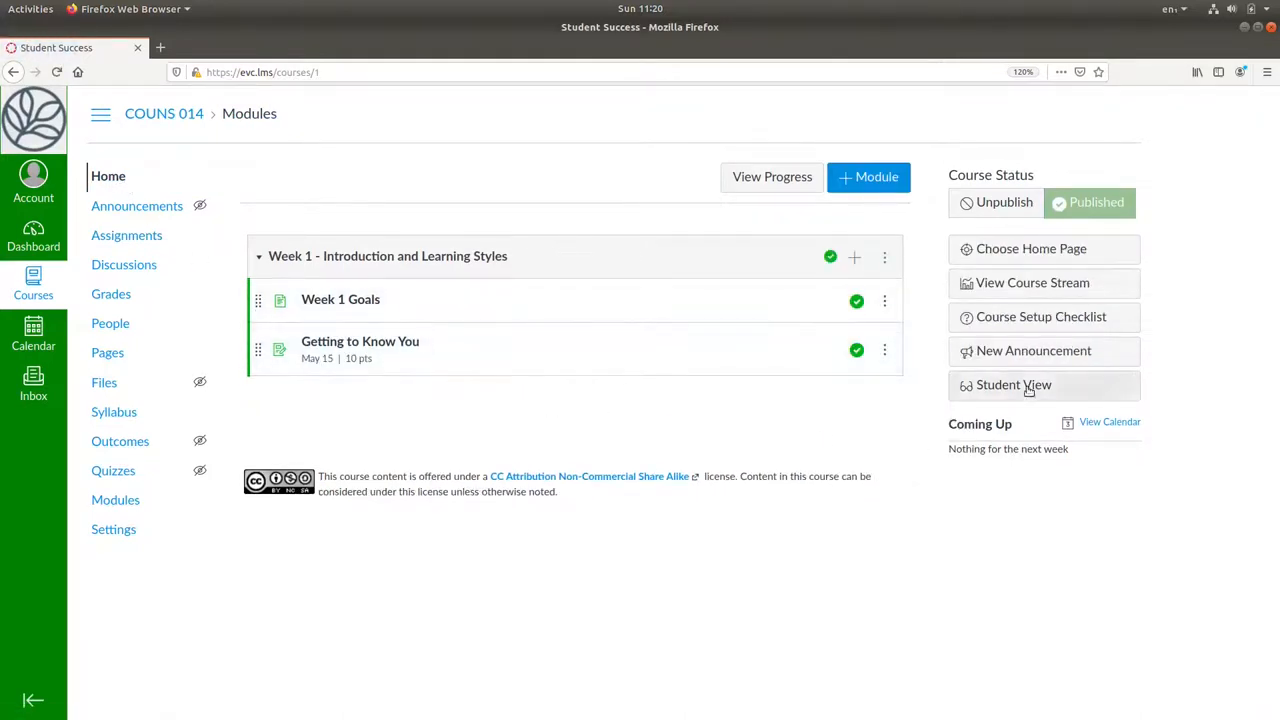
pyautogui.moveTo(1028, 386)
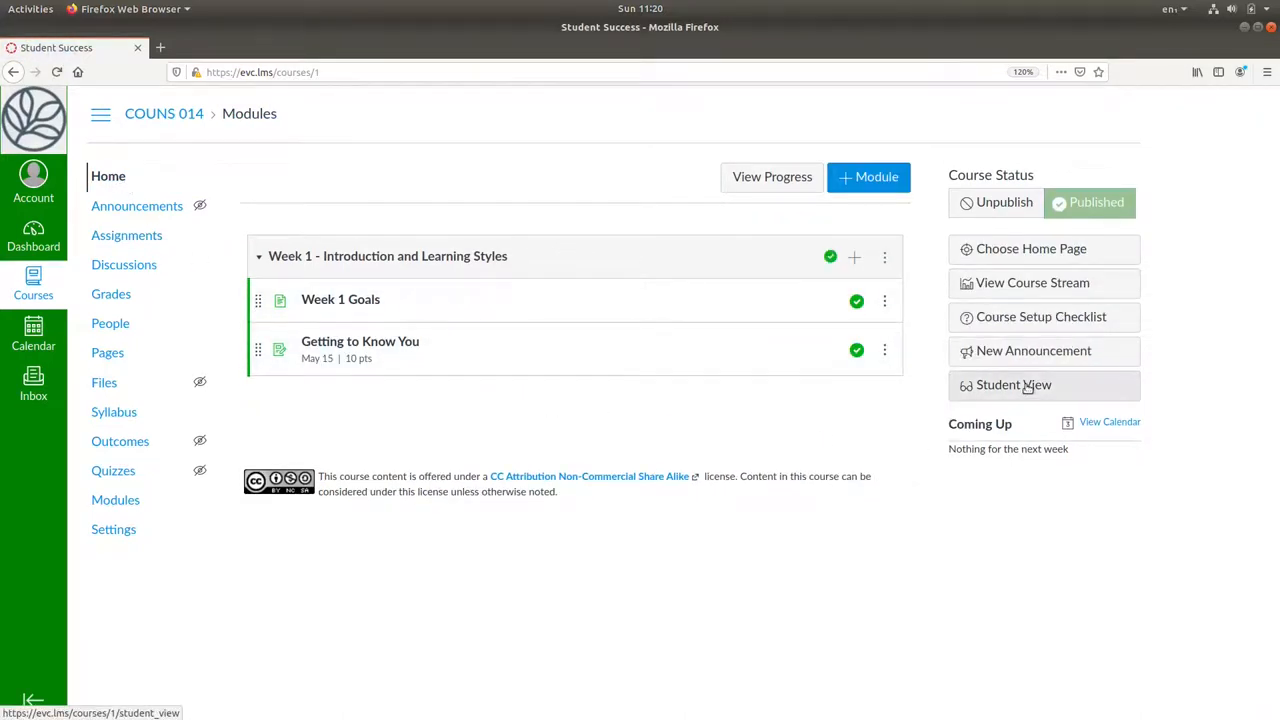
pyautogui.click(1026, 386)
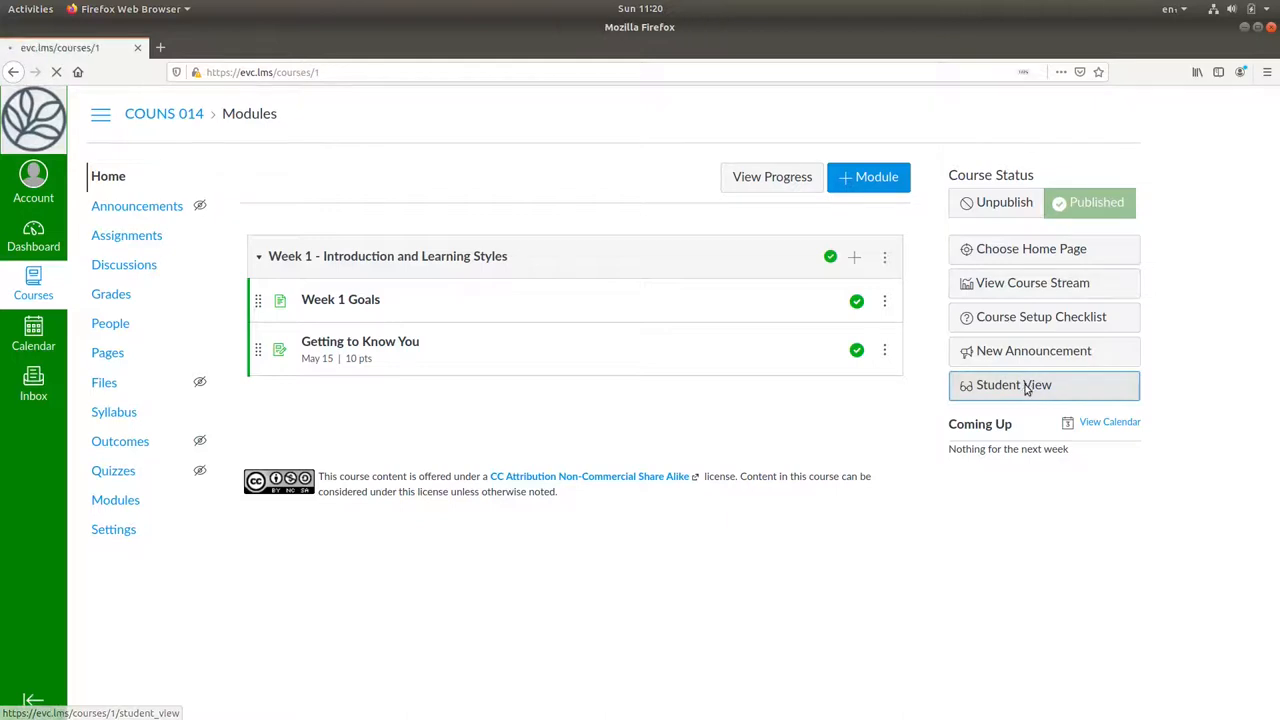
pyautogui.click(1044, 386)
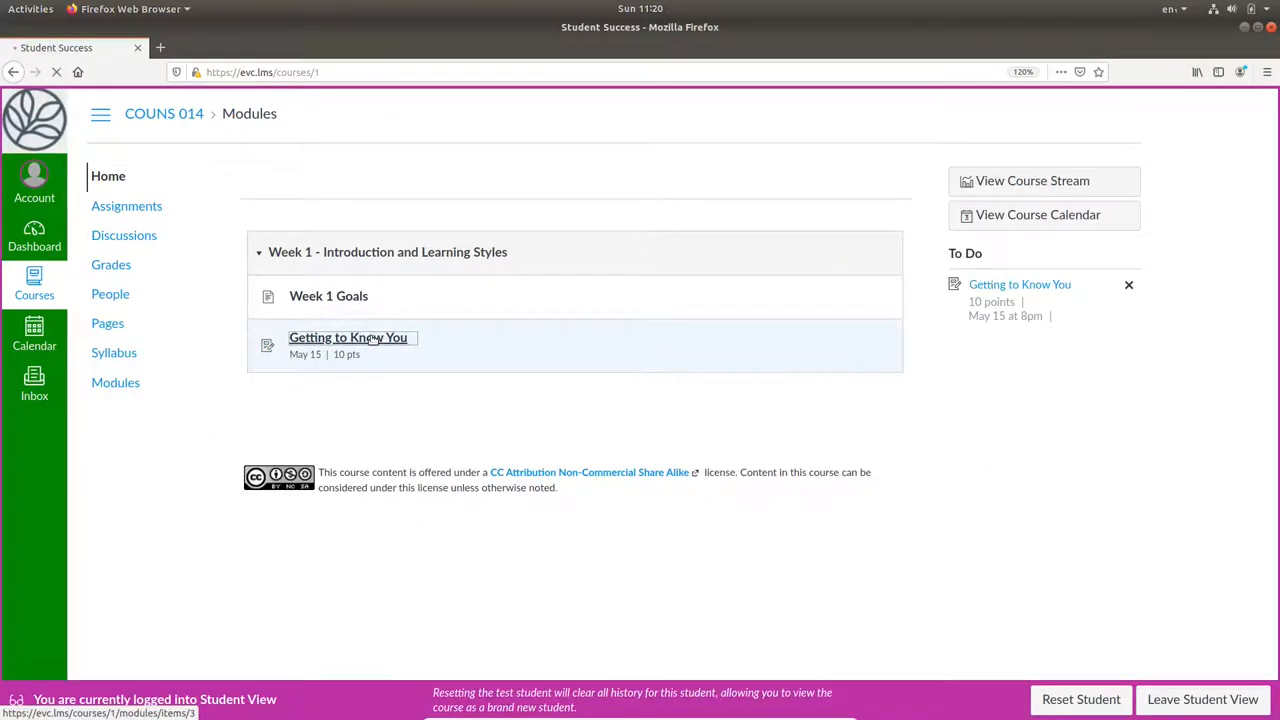
# Open Getting to Know You as the test student and attach interview.docx.
pyautogui.click(348, 337)
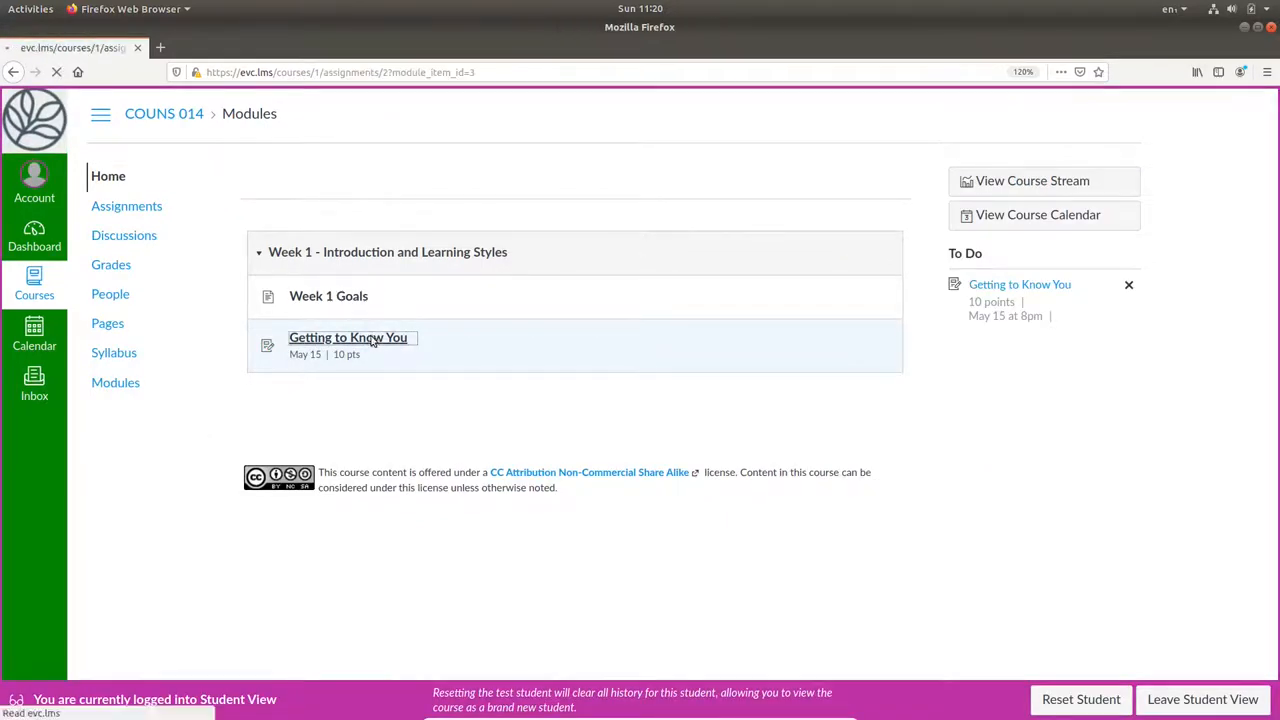
pyautogui.click(348, 337)
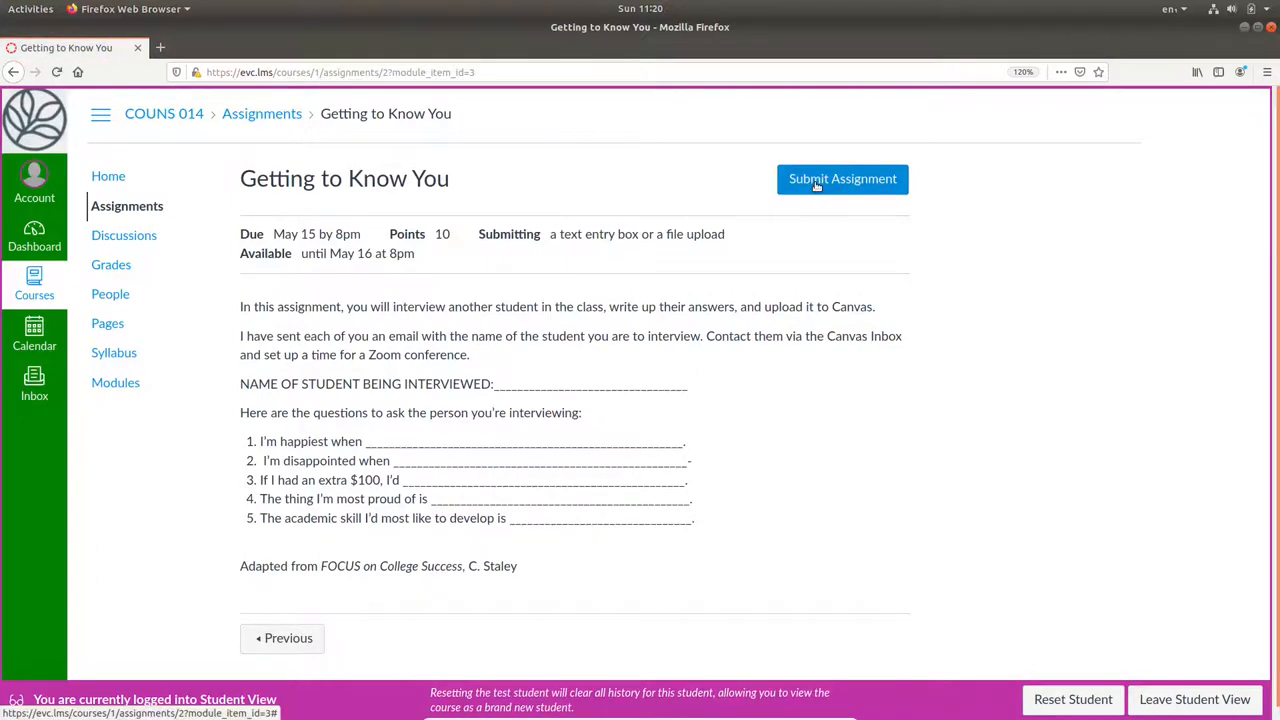
pyautogui.click(842, 178)
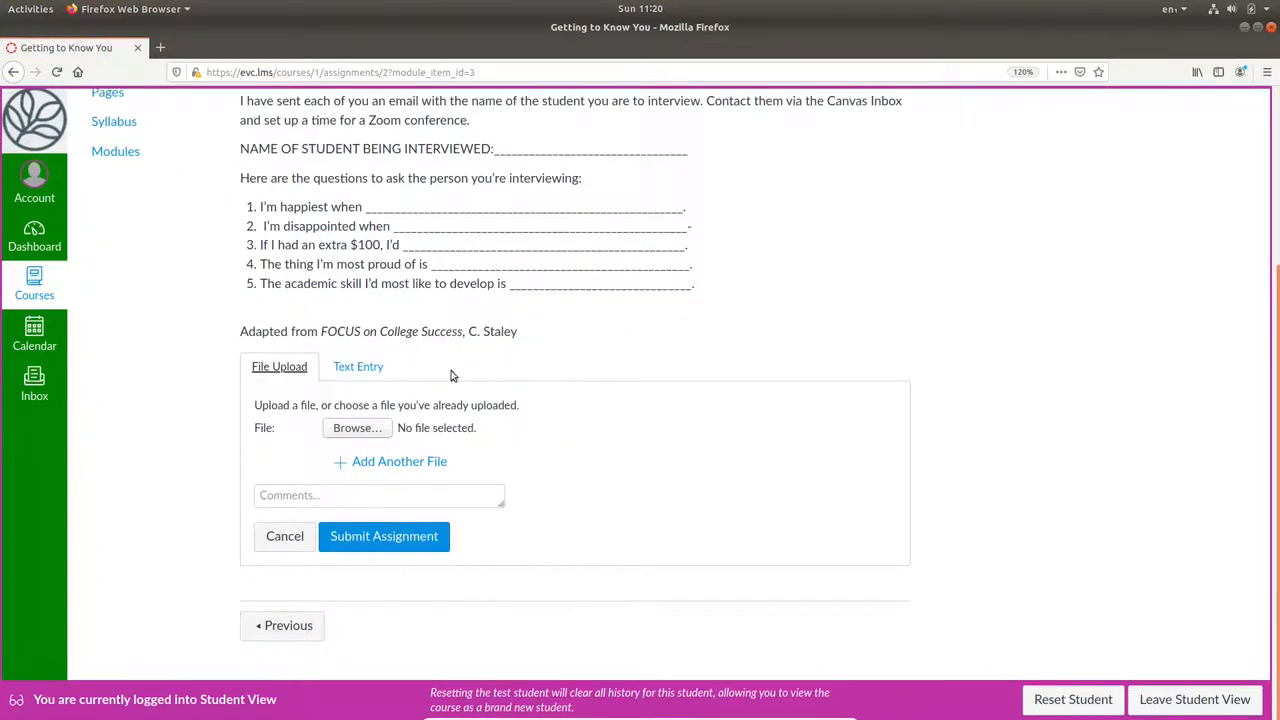
pyautogui.moveTo(357, 428)
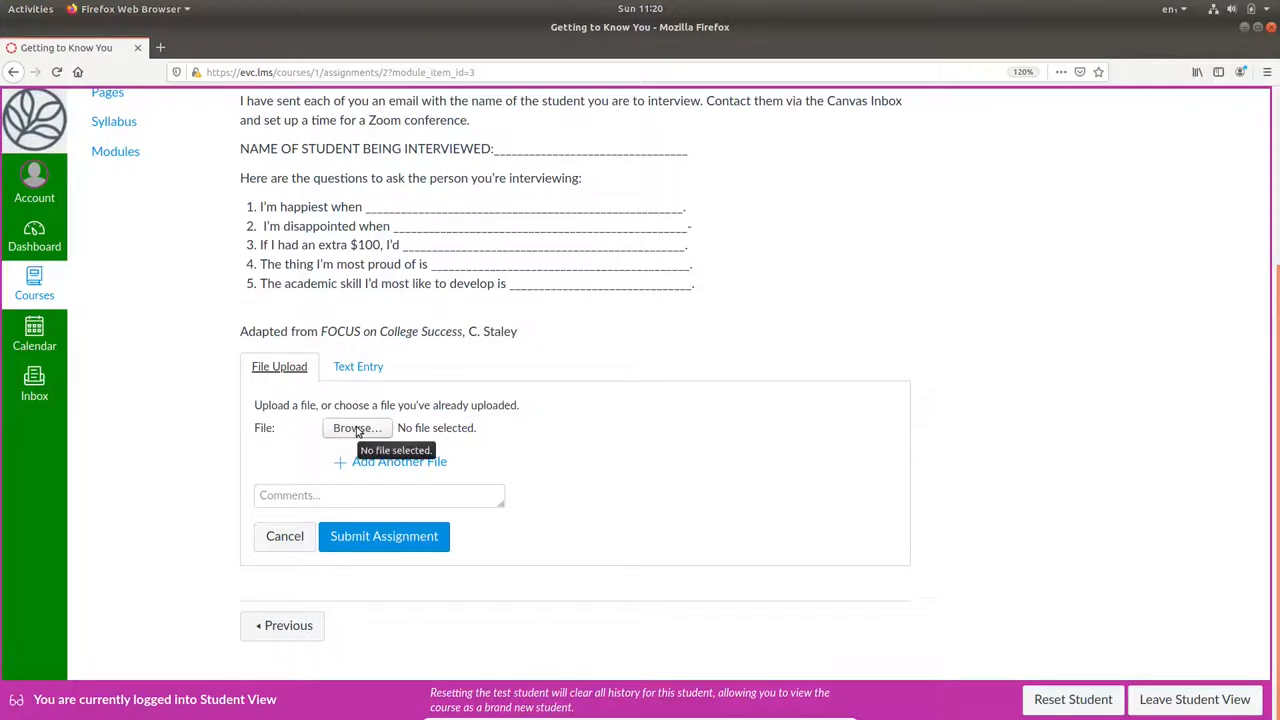
pyautogui.click(357, 428)
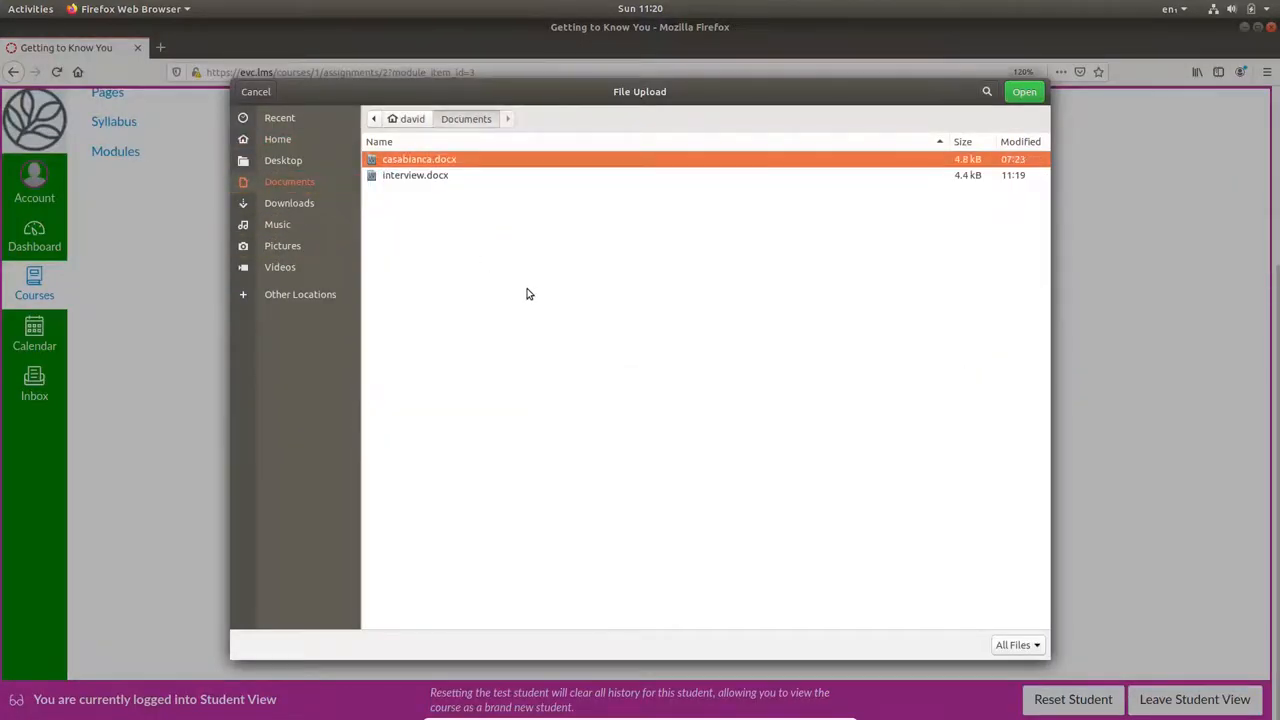
pyautogui.moveTo(514, 243)
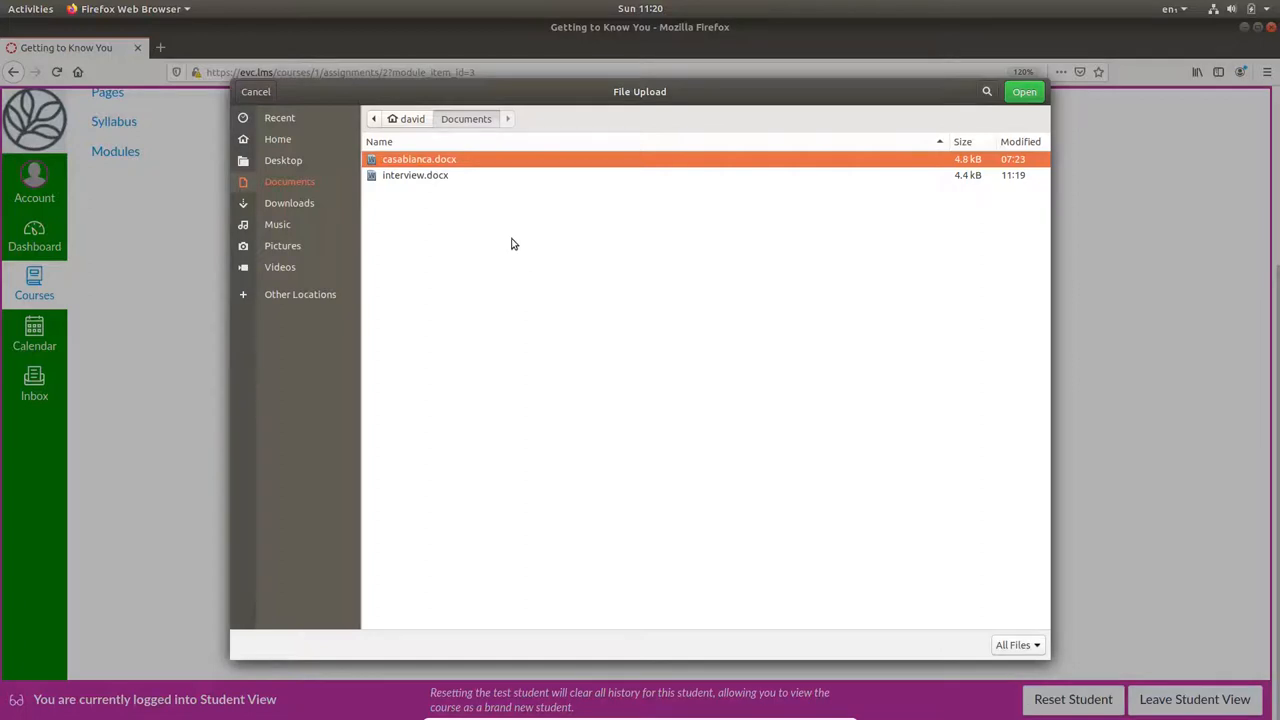
pyautogui.click(415, 175)
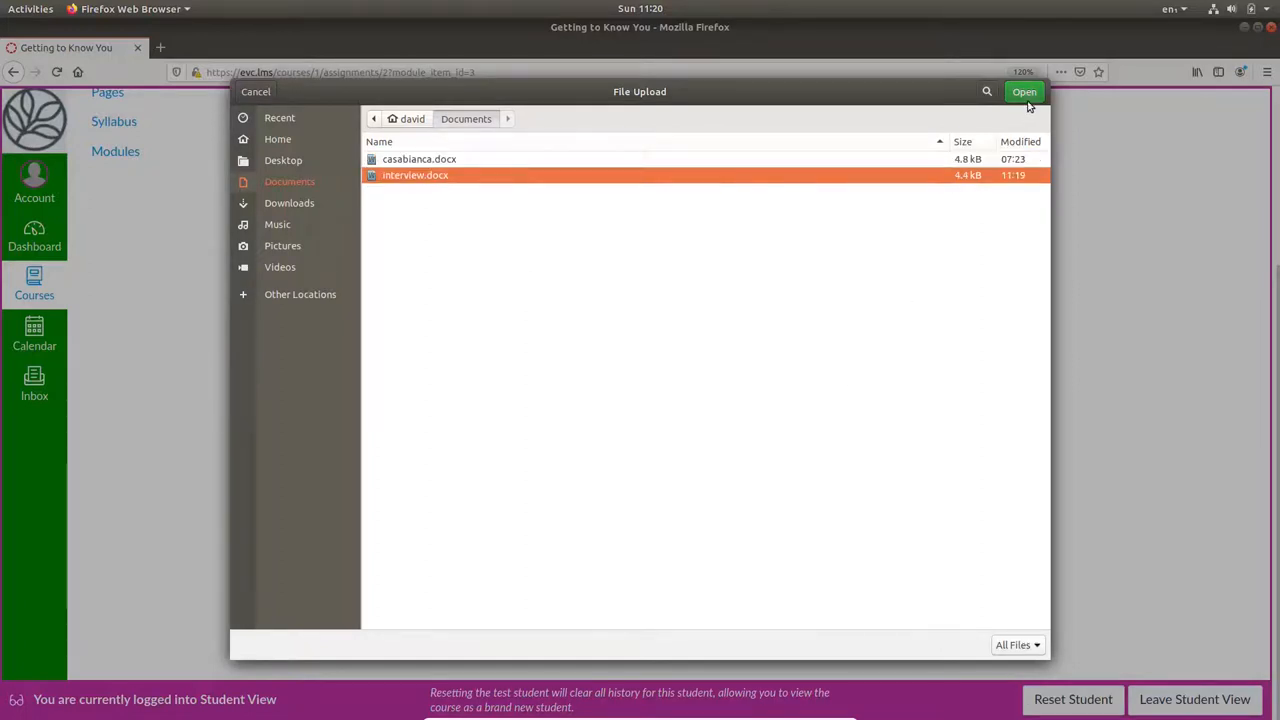
pyautogui.click(1024, 91)
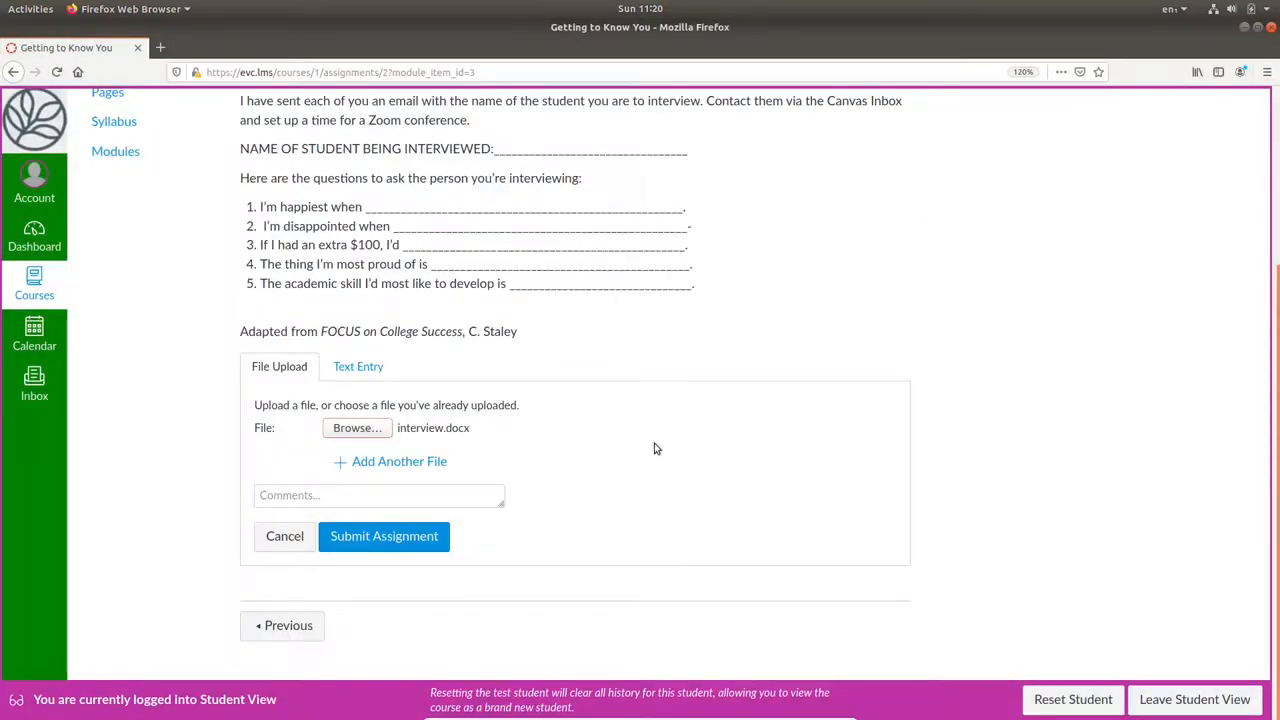
pyautogui.moveTo(350, 548)
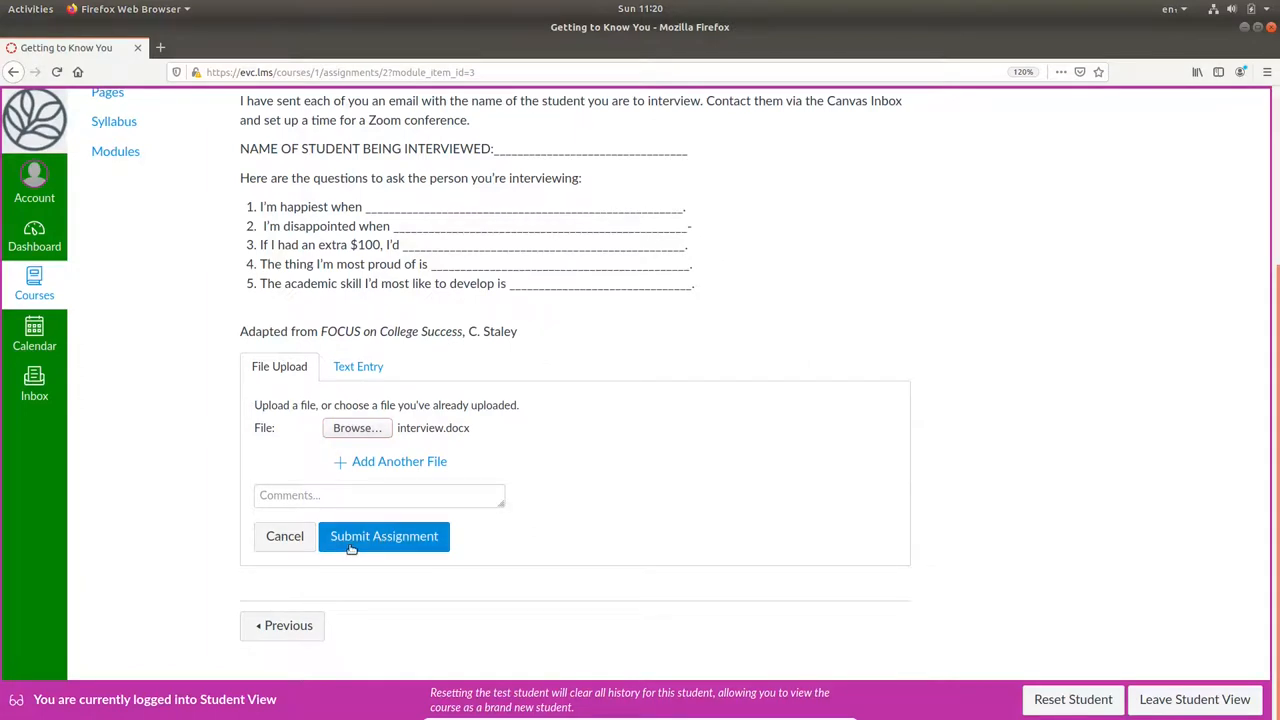
pyautogui.moveTo(355, 541)
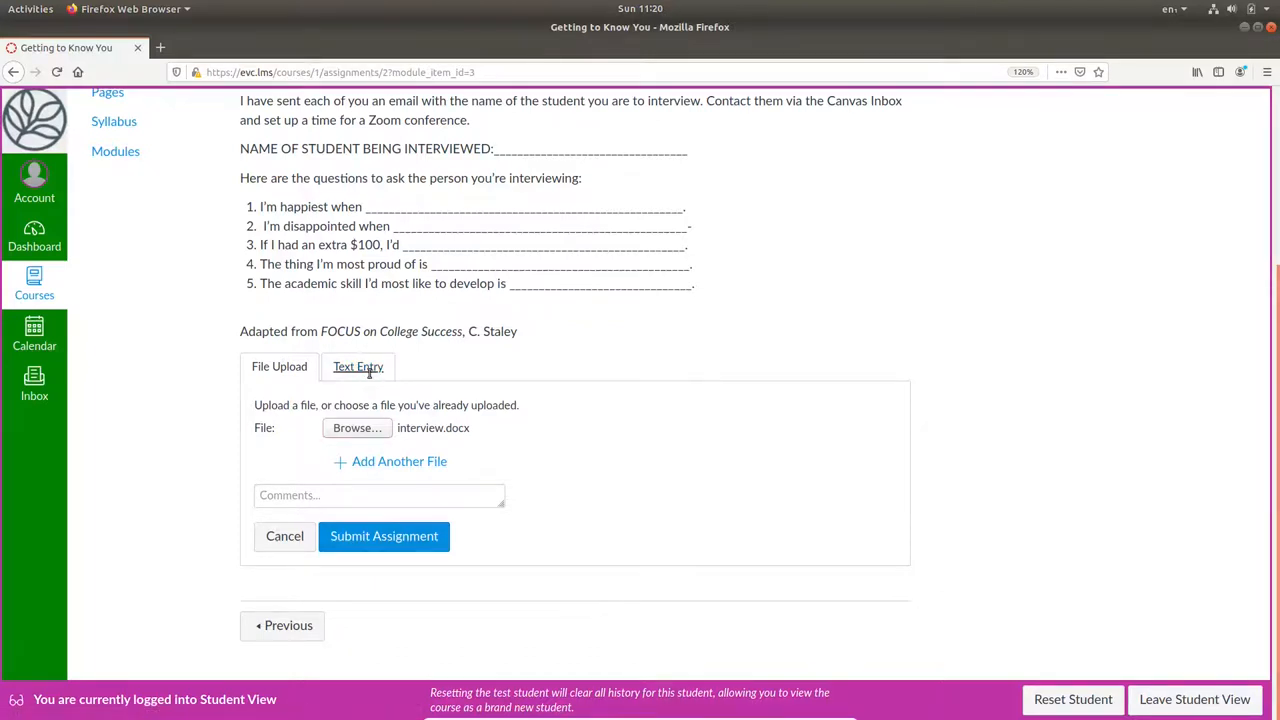
# Submit Georges Remi's interview answers as a Text Entry submission.
pyautogui.click(357, 366)
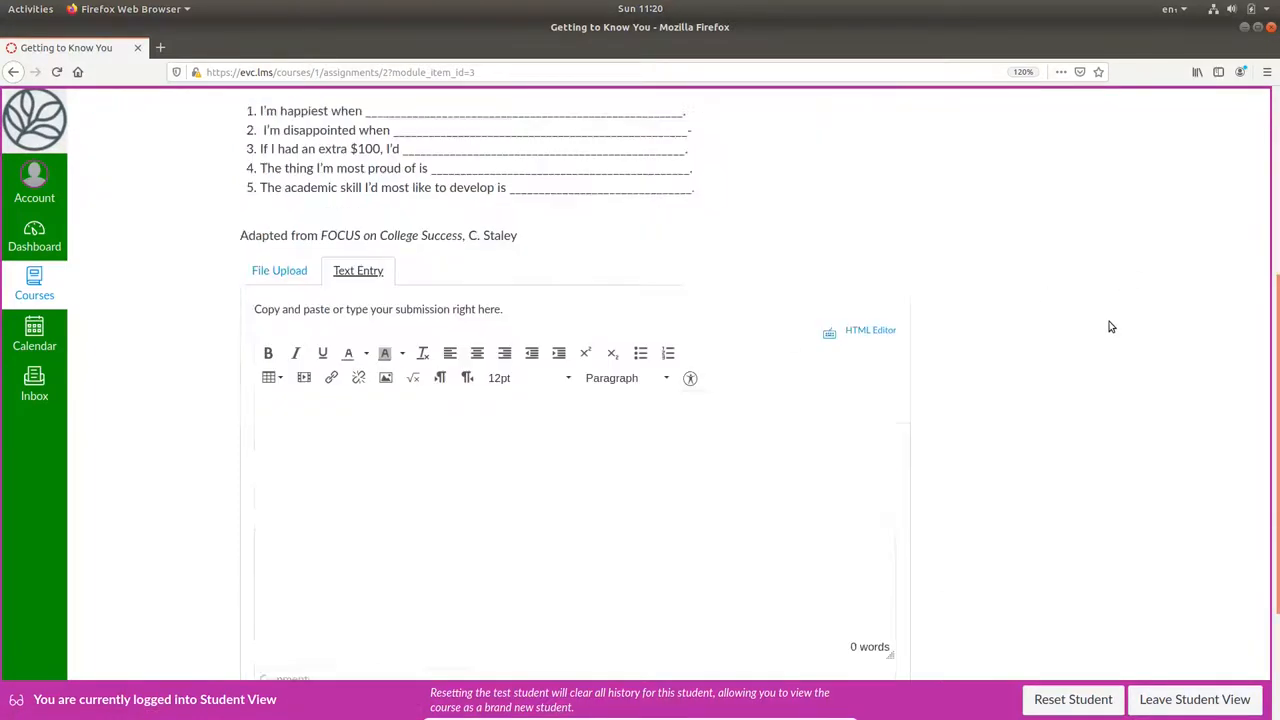
pyautogui.scroll(-3)
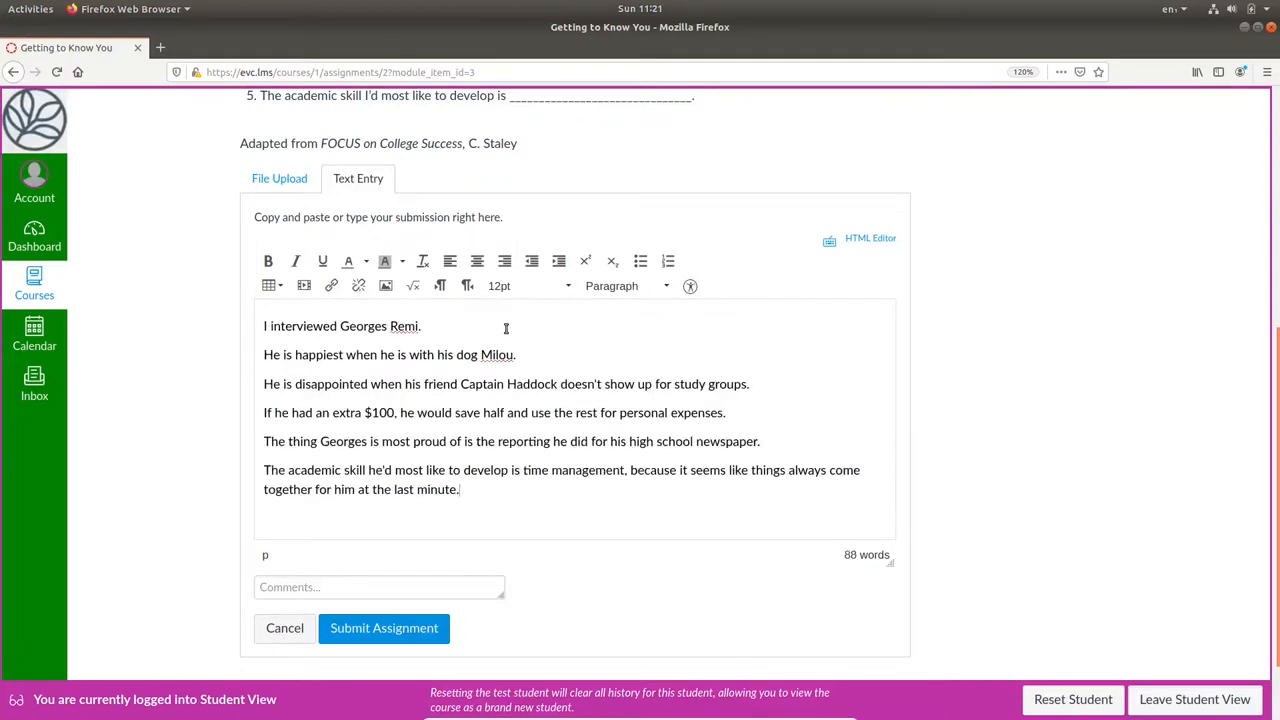
pyautogui.moveTo(394, 629)
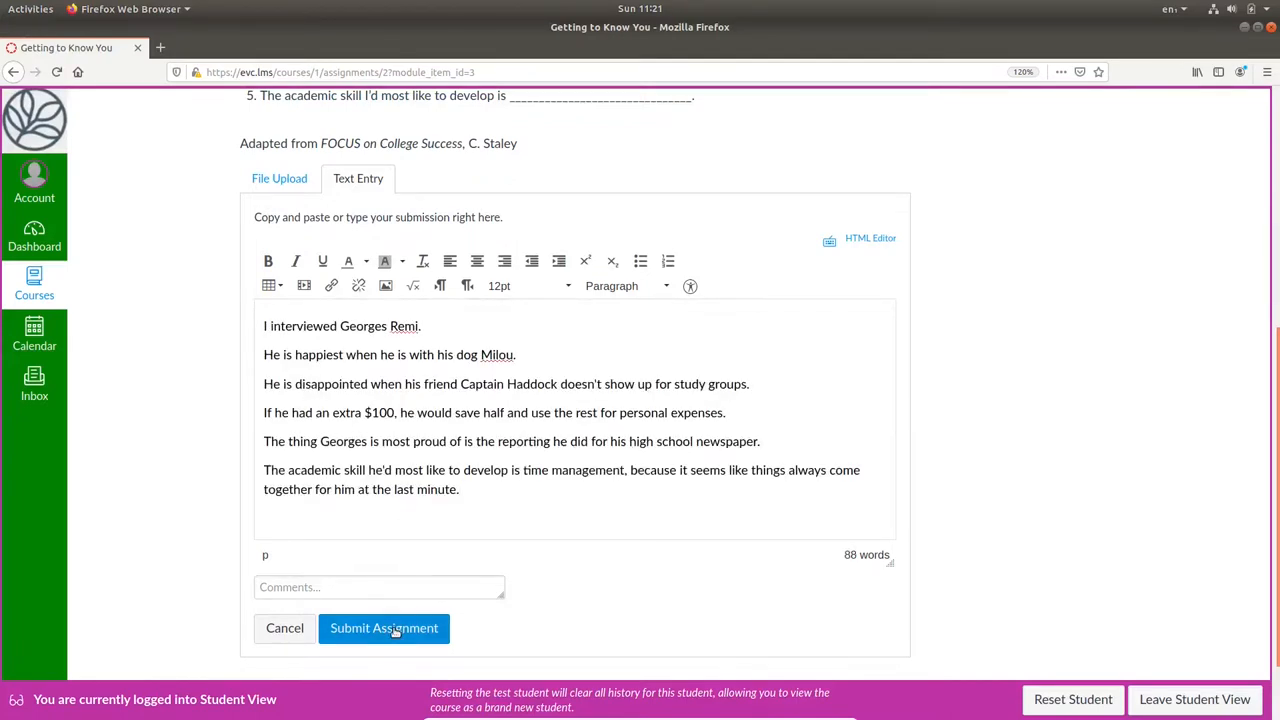
pyautogui.click(383, 628)
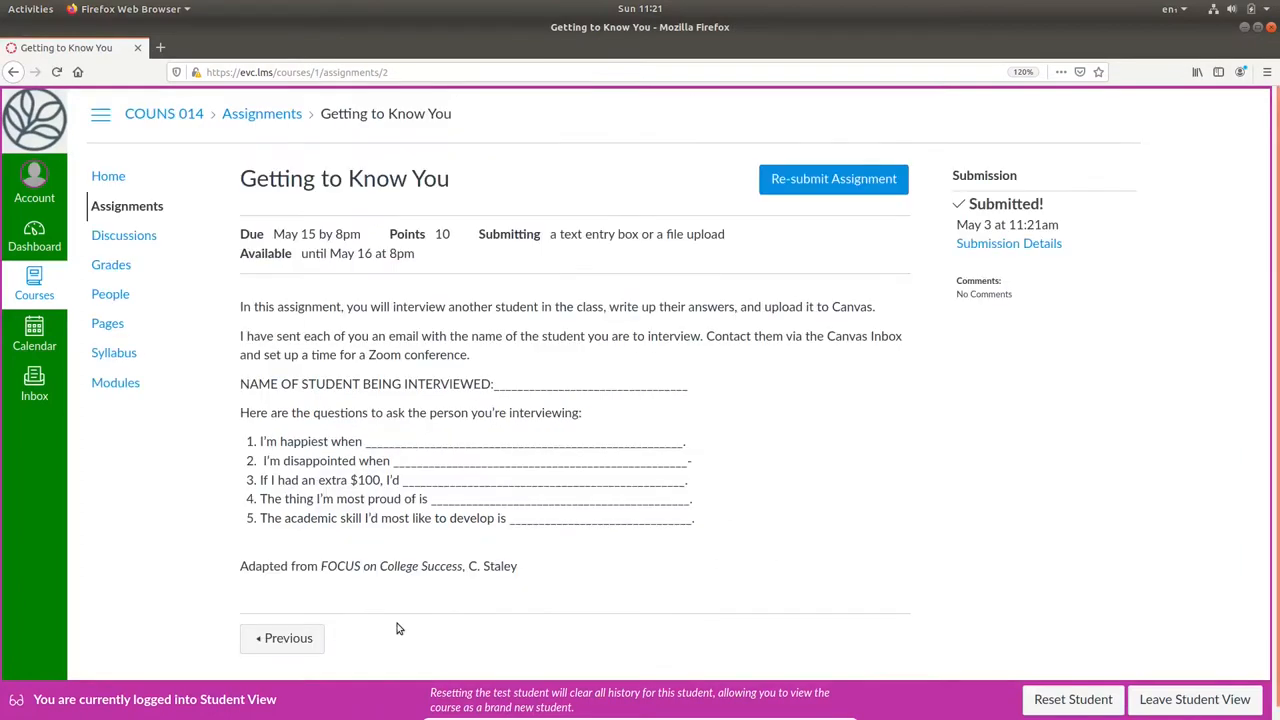
pyautogui.moveTo(474, 642)
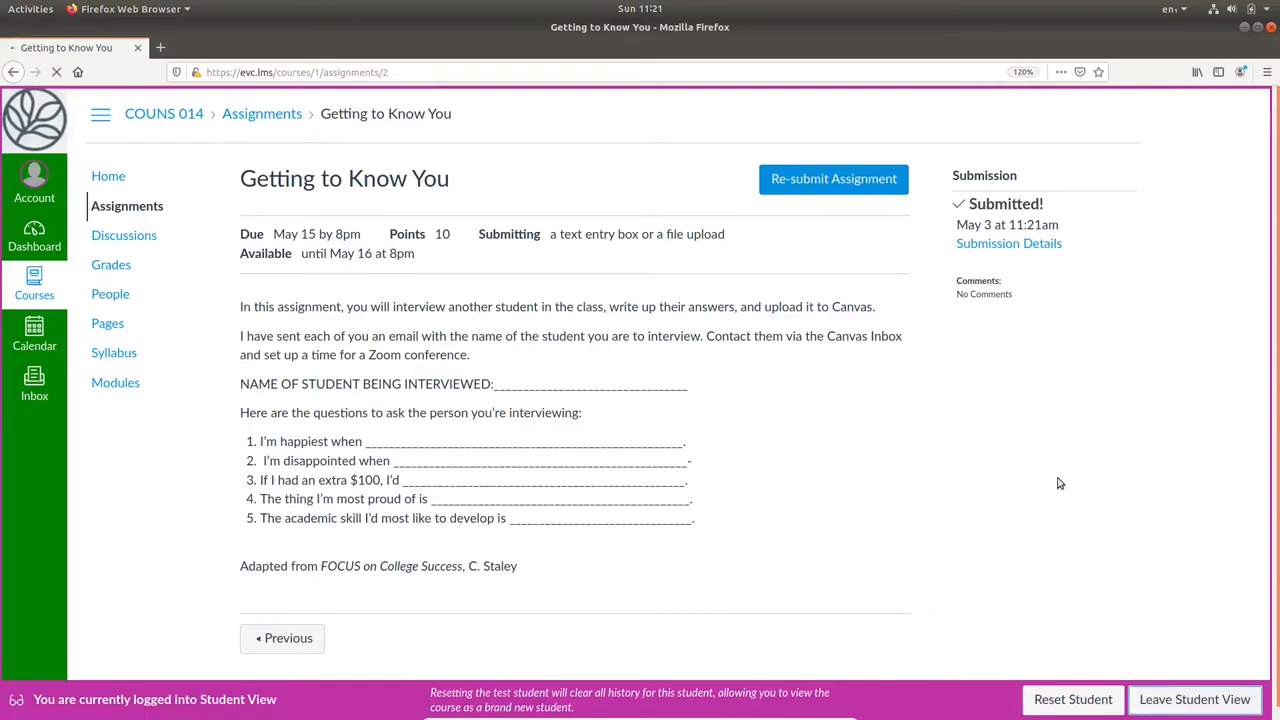
# Exit Student View to the teacher's Getting to Know You page showing 0 of 1 graded.
pyautogui.click(1194, 700)
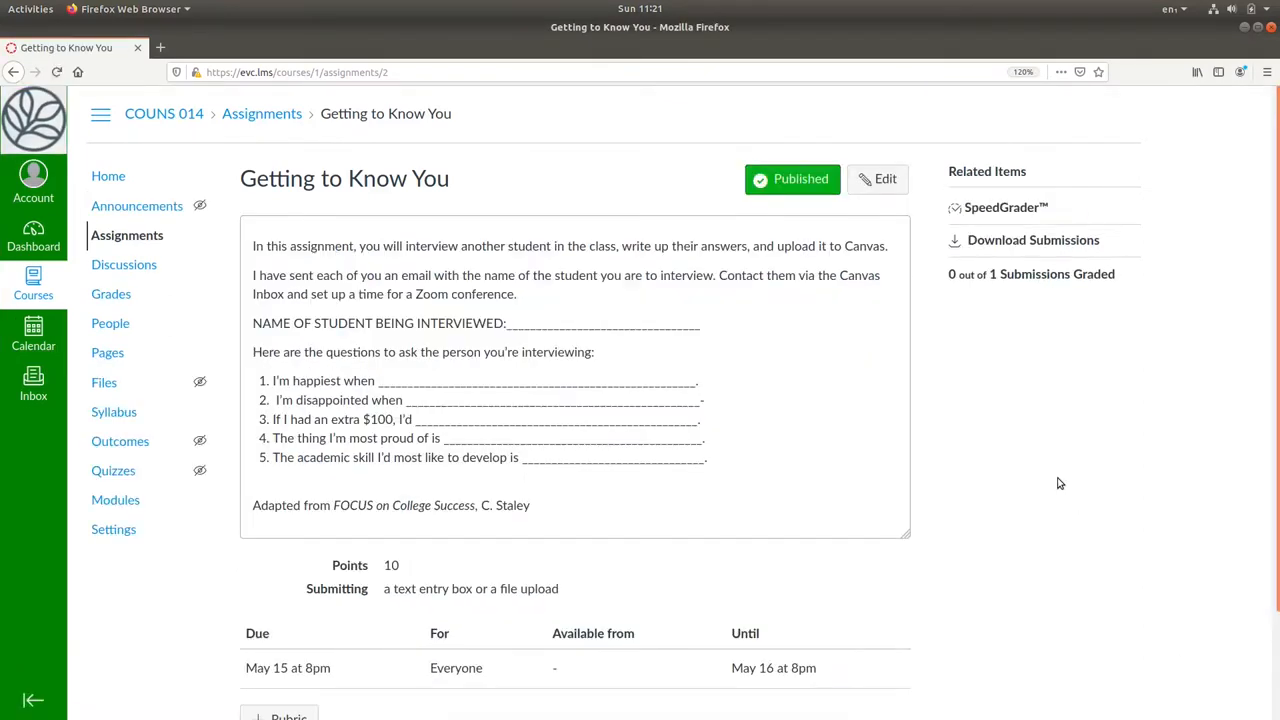